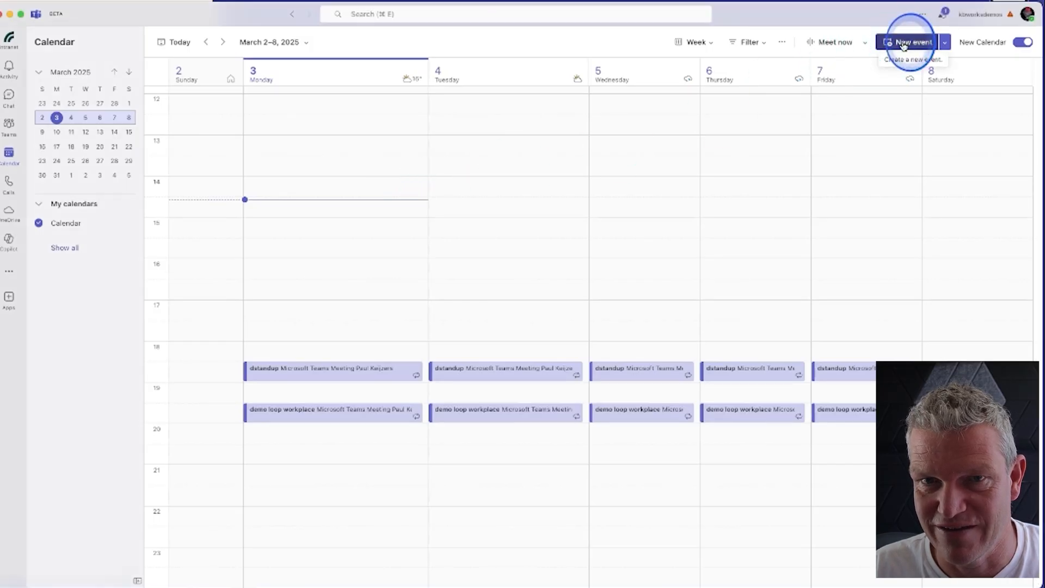
- Start a new calendar event titled 'demo new breakout features'
click(909, 42)
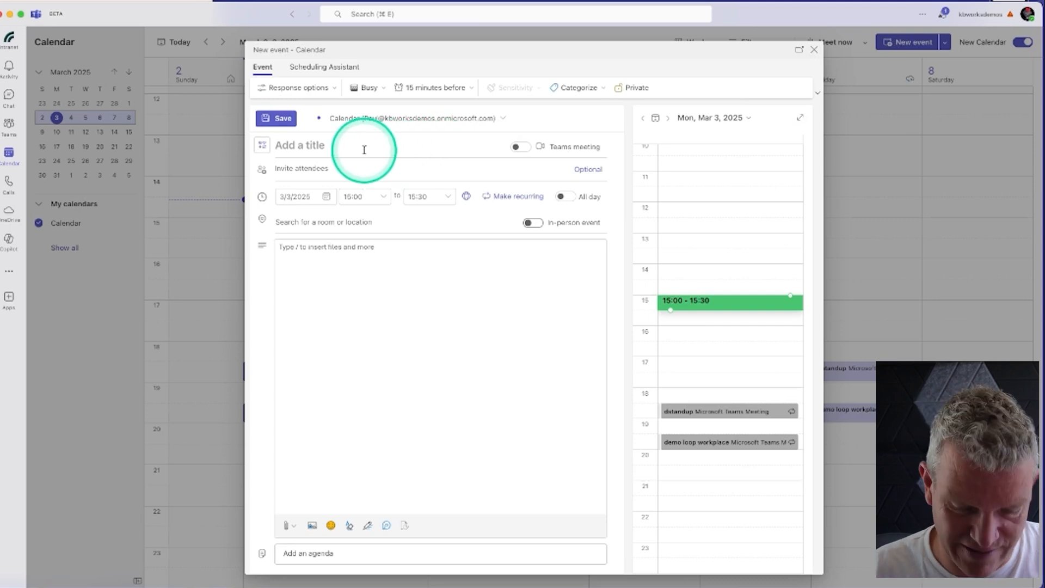
text(demo new)
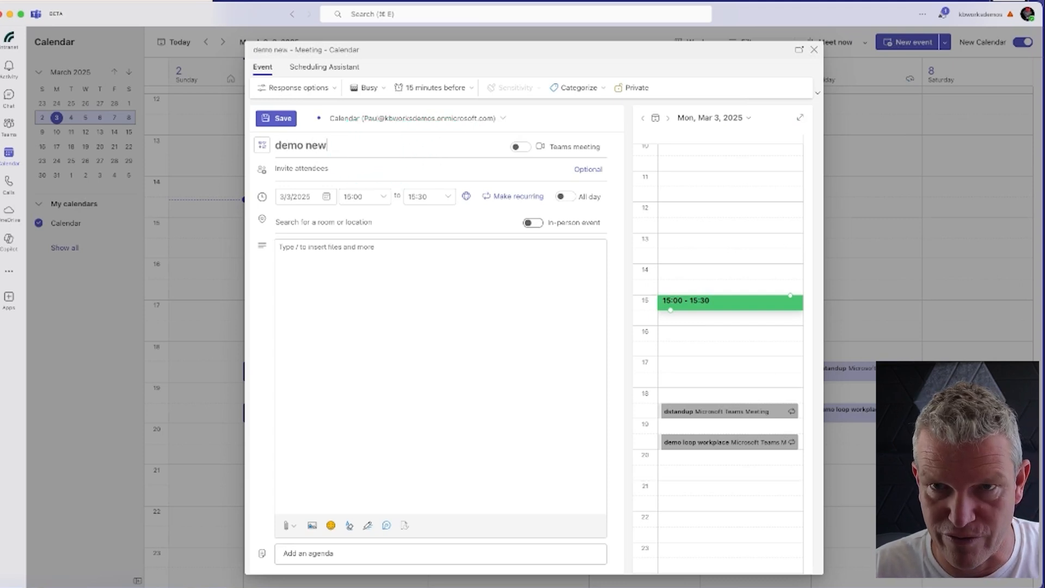
text(breakout)
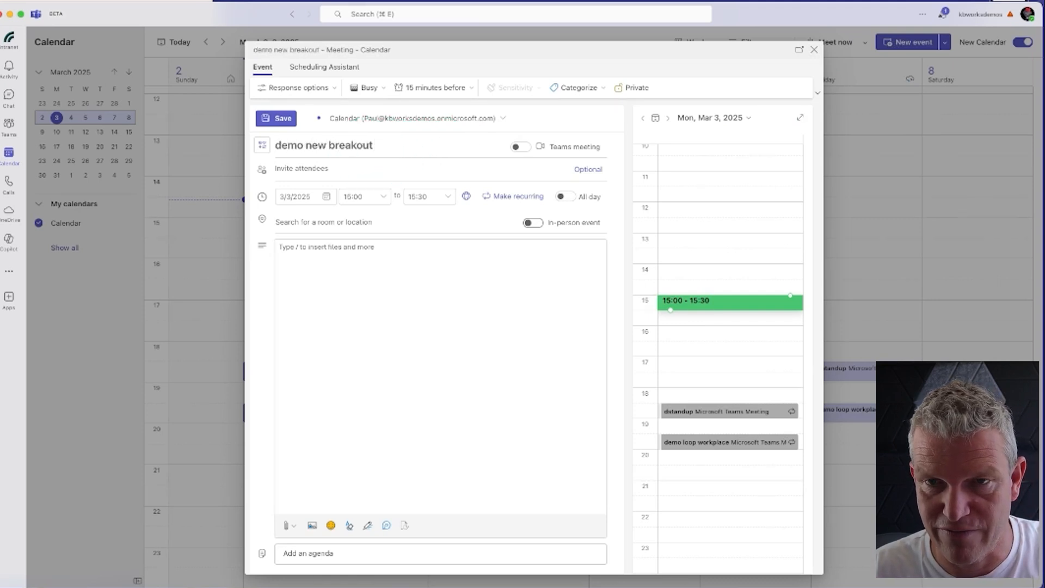
text(features)
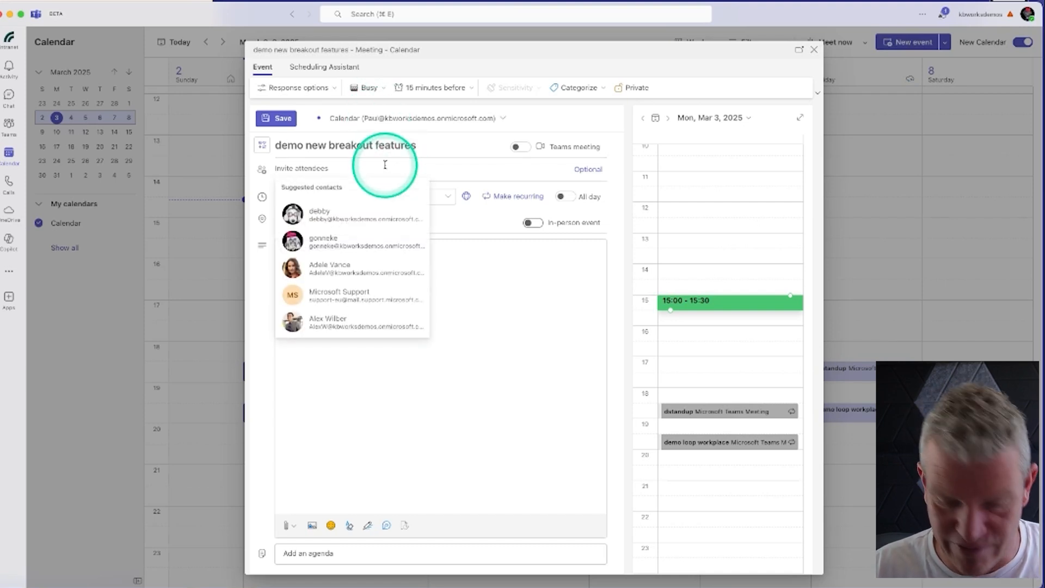
- Invite the suggested contact and 'gon' match as attendees, then reveal the extra event options
click(319, 215)
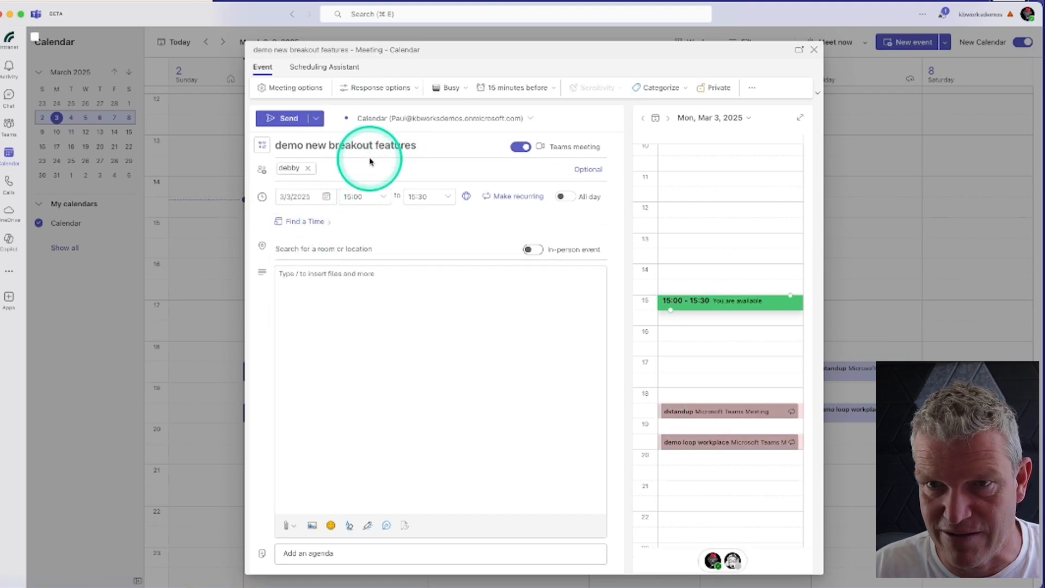
text(gon)
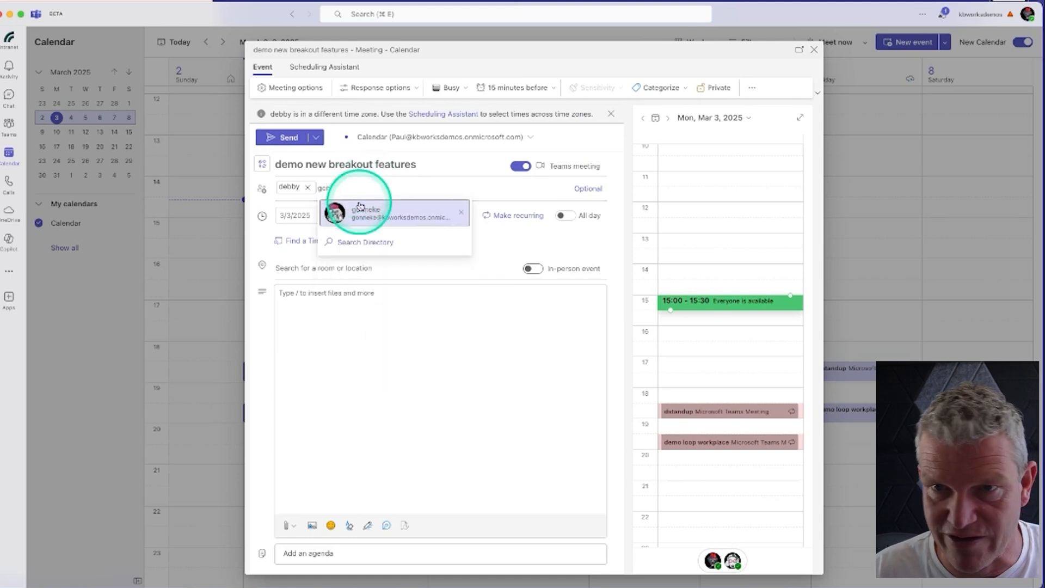
click(363, 212)
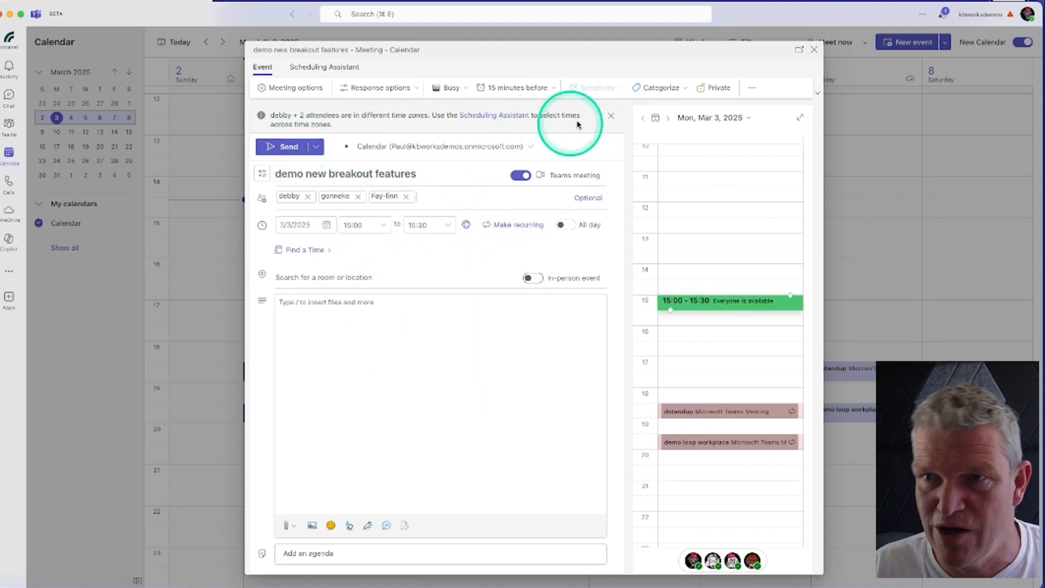
click(751, 88)
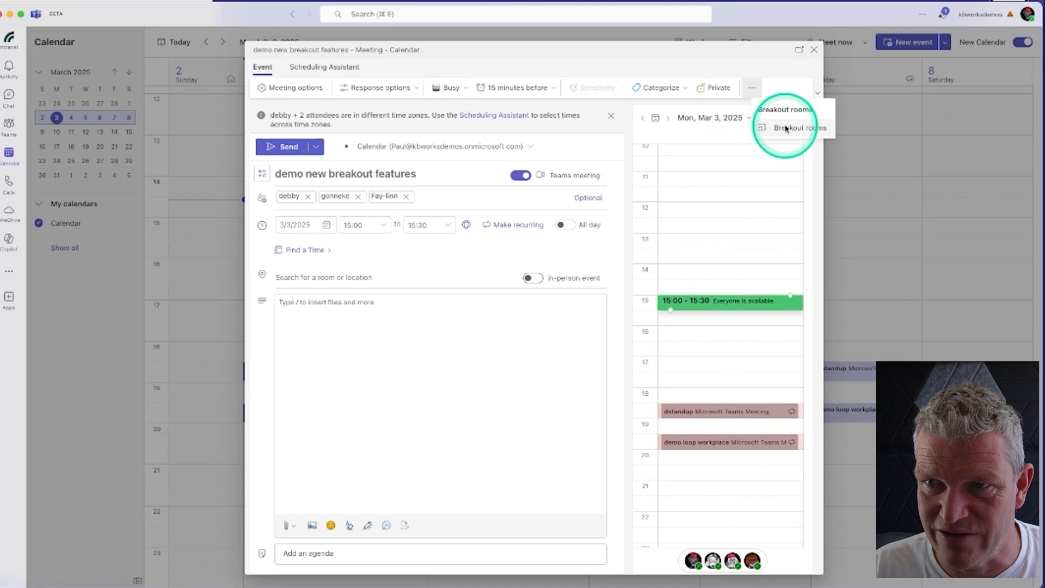
mouse_move(696, 133)
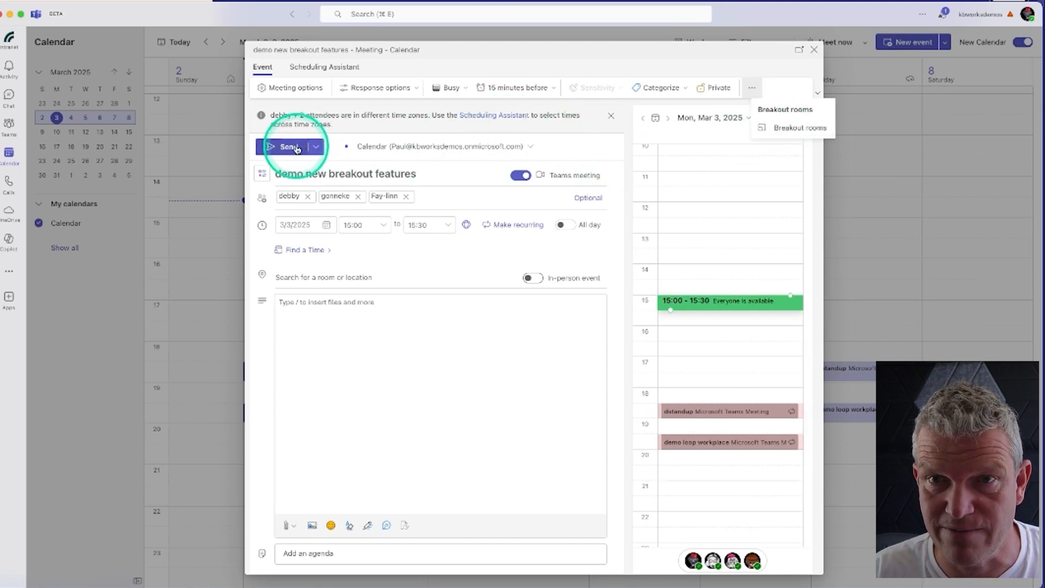
- Send the invitation and reopen the new meeting from the calendar for editing
click(286, 146)
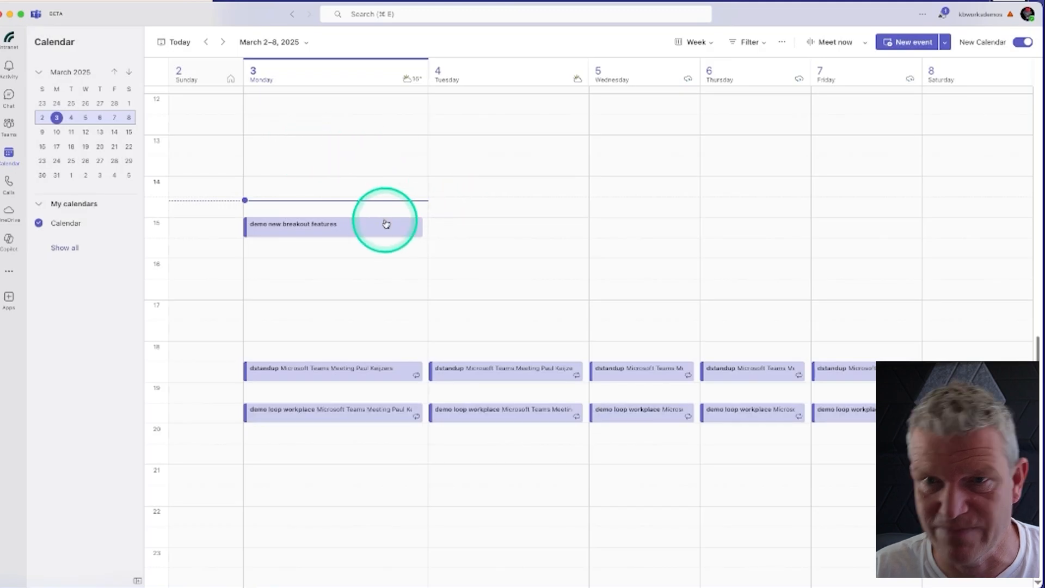
click(386, 224)
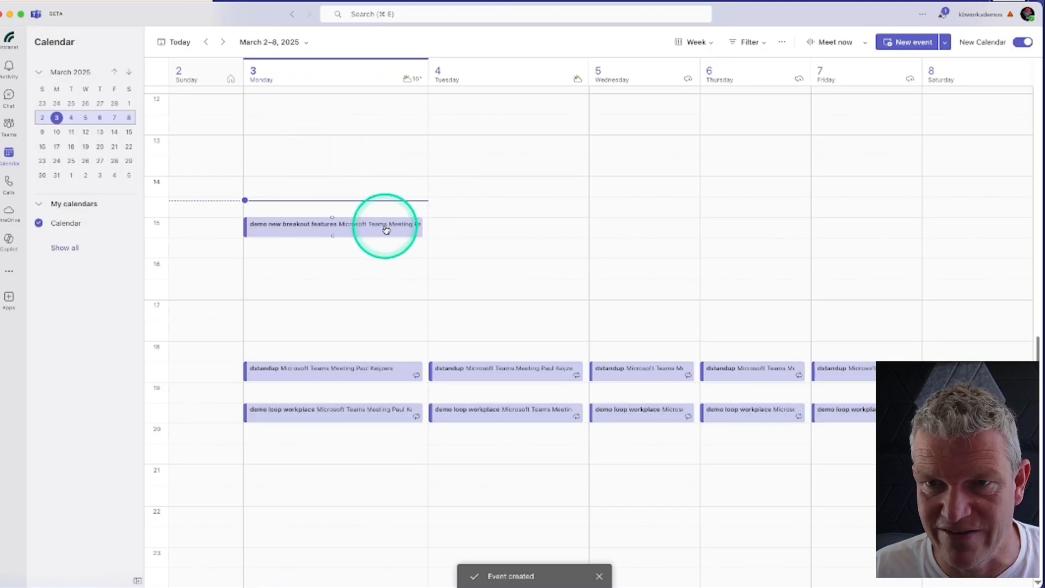
click(334, 263)
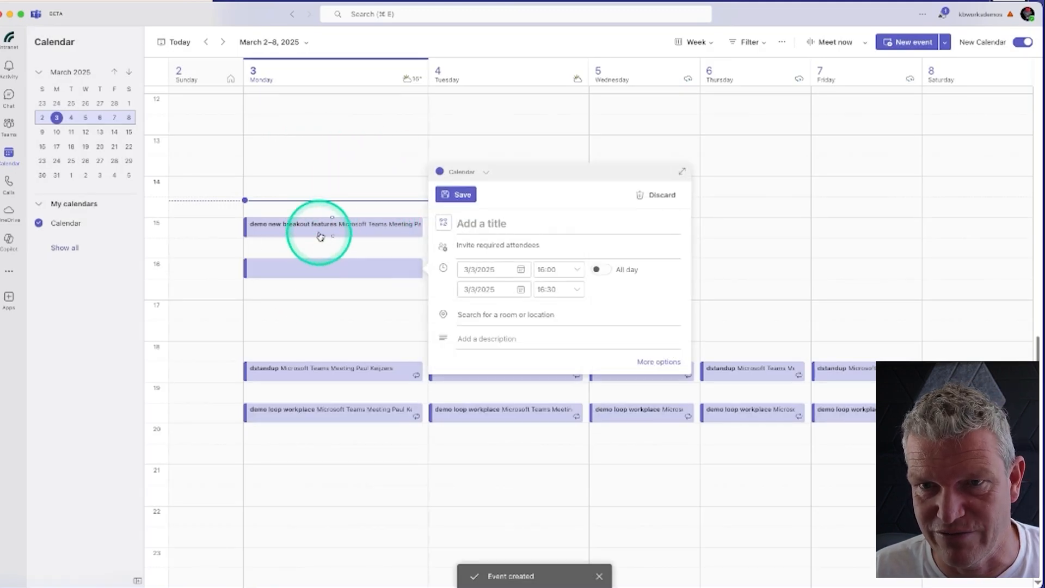
right_click(333, 225)
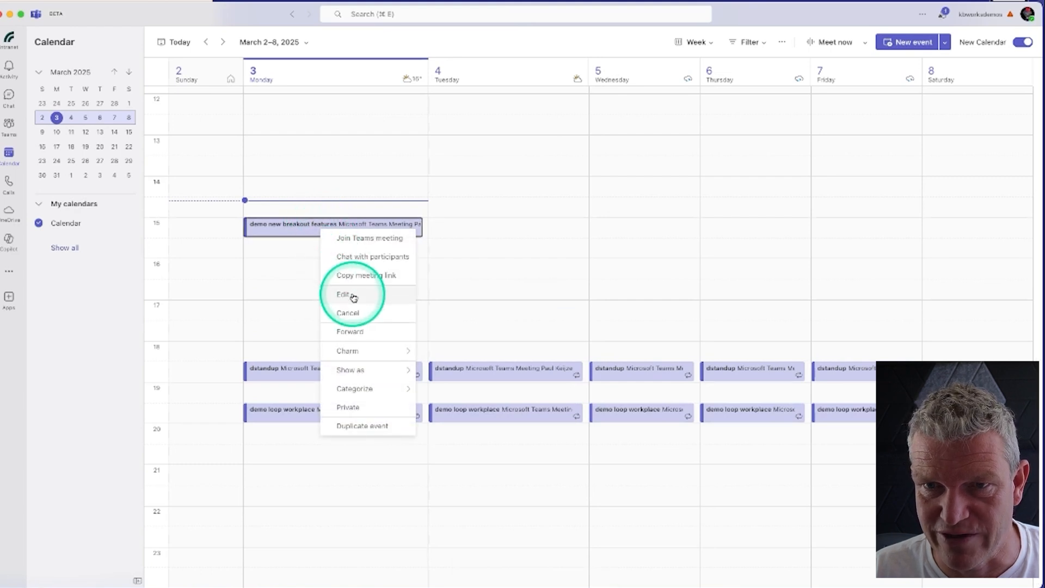
click(346, 294)
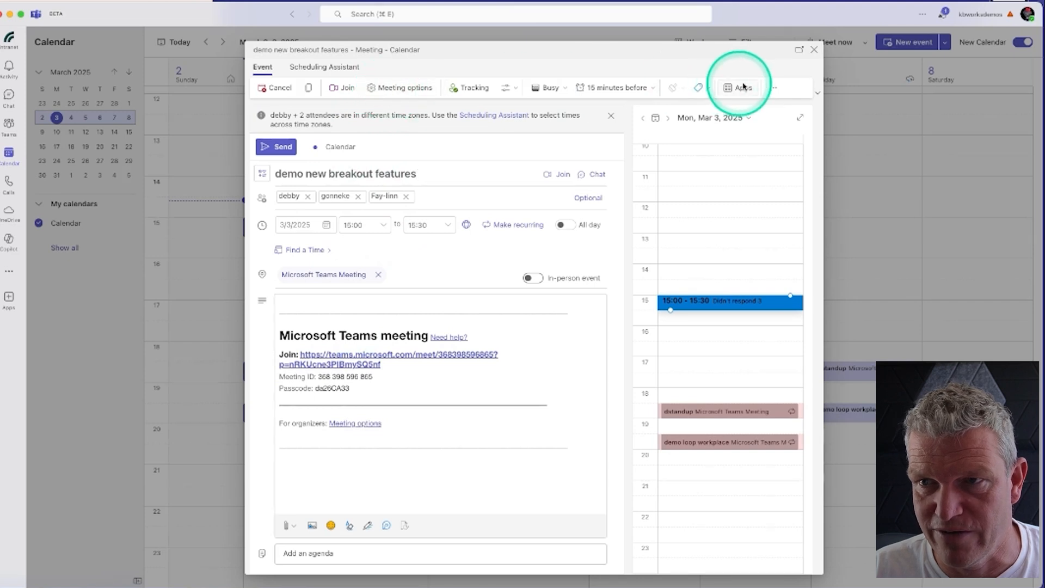
- Go to the meeting's Breakout rooms setup from the extra event options
click(775, 87)
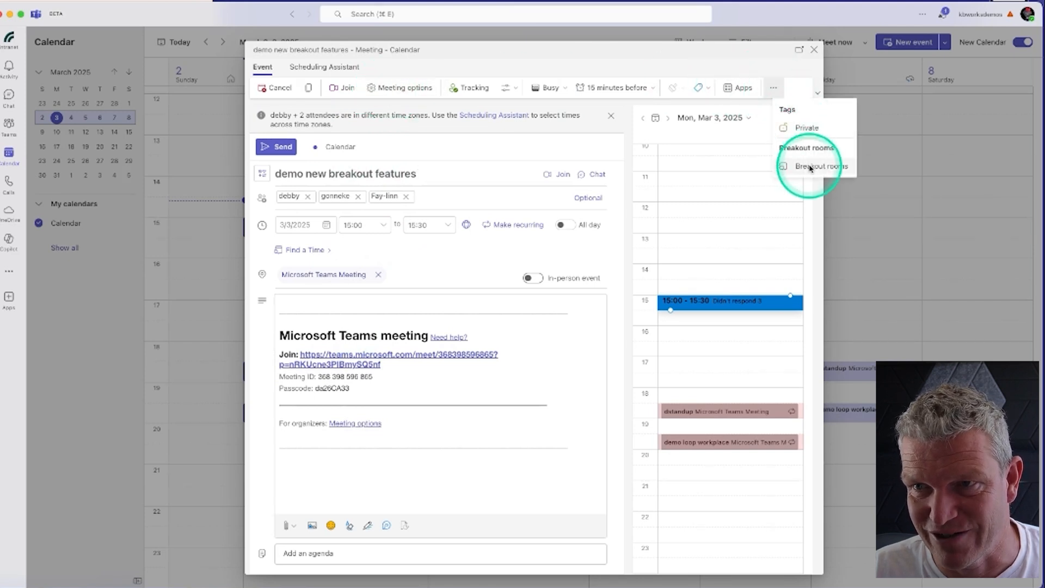
click(821, 165)
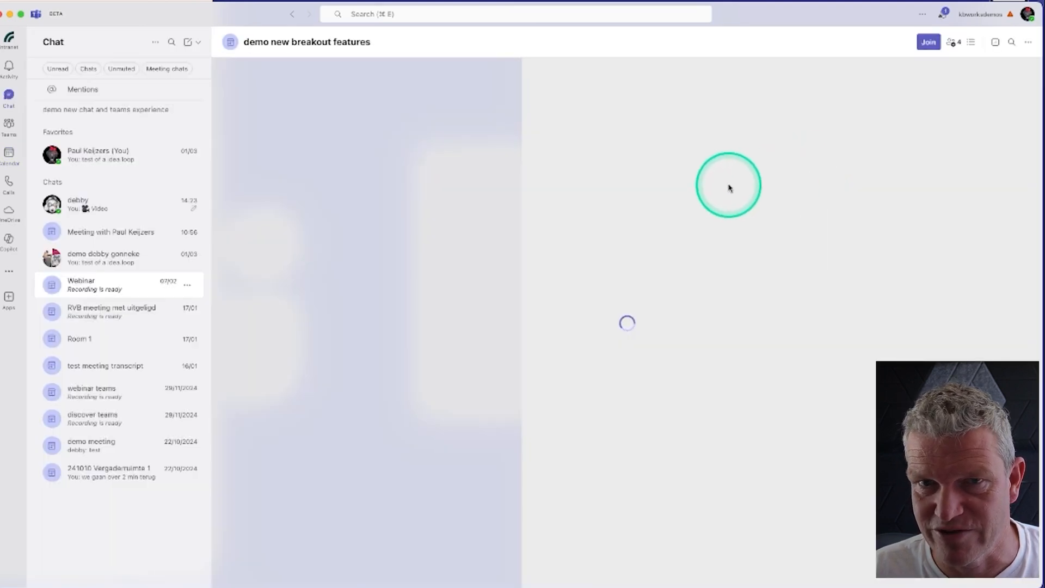
- Create two breakout rooms, Room 1 and Room 2, for the meeting
click(541, 43)
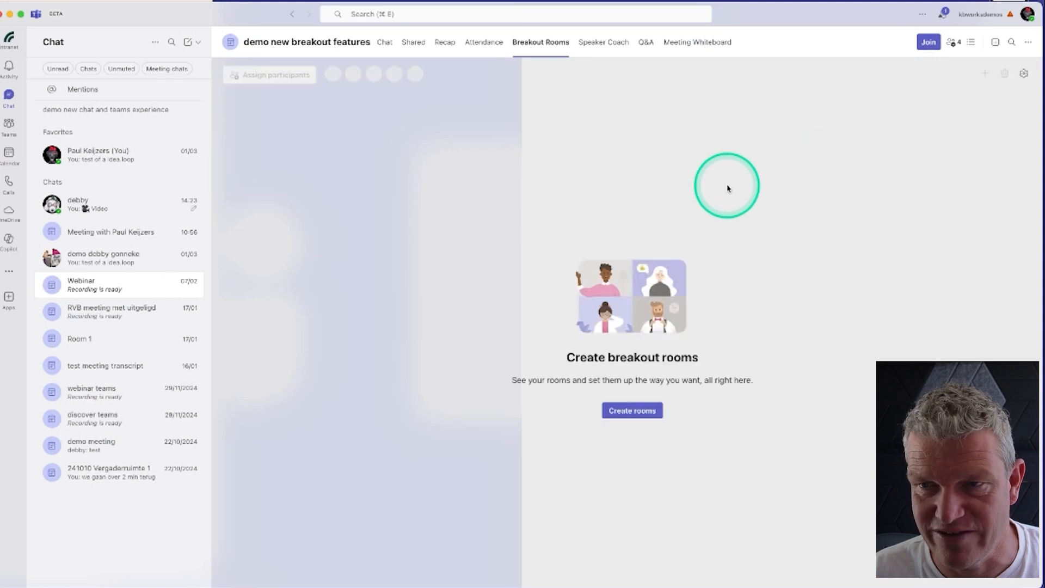
click(632, 411)
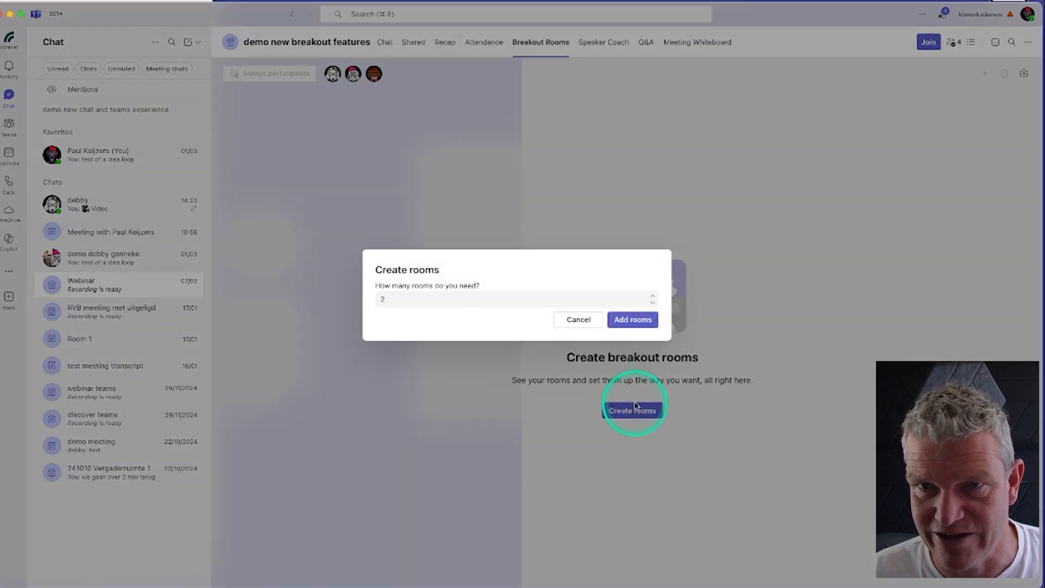
click(631, 319)
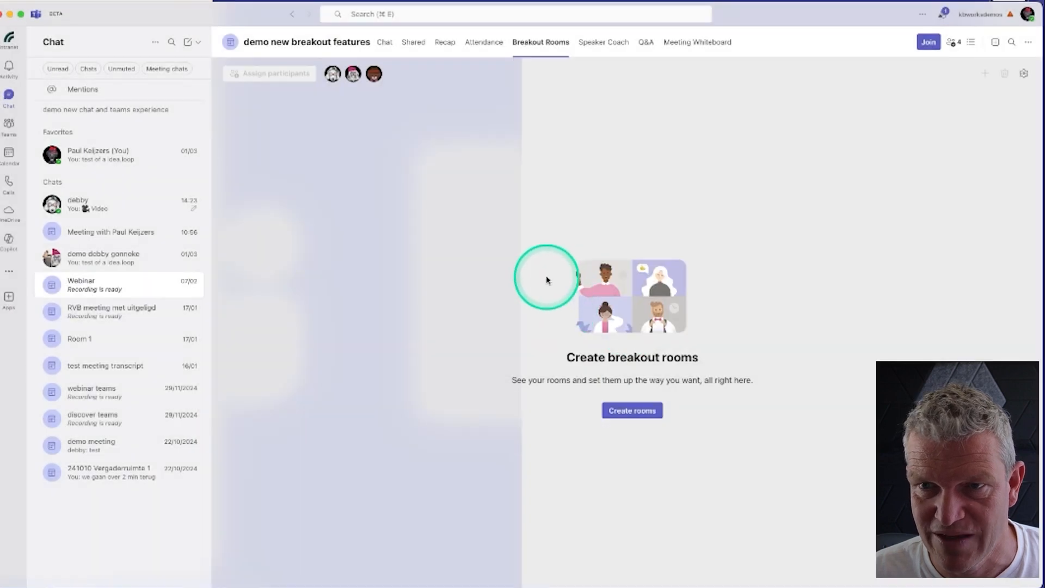
click(631, 411)
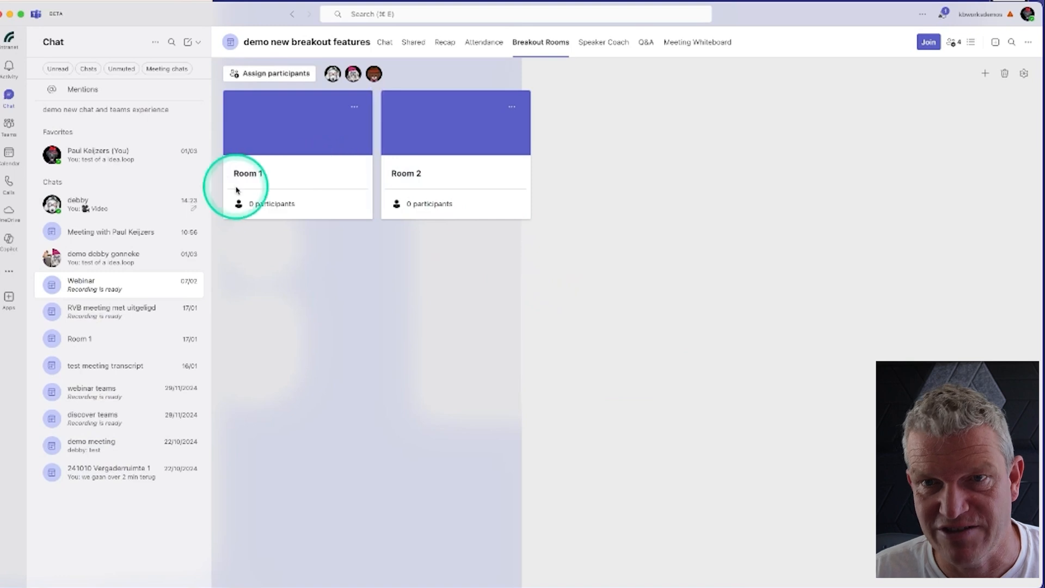
- Rename Room 1 to 'Room demo break'
click(354, 107)
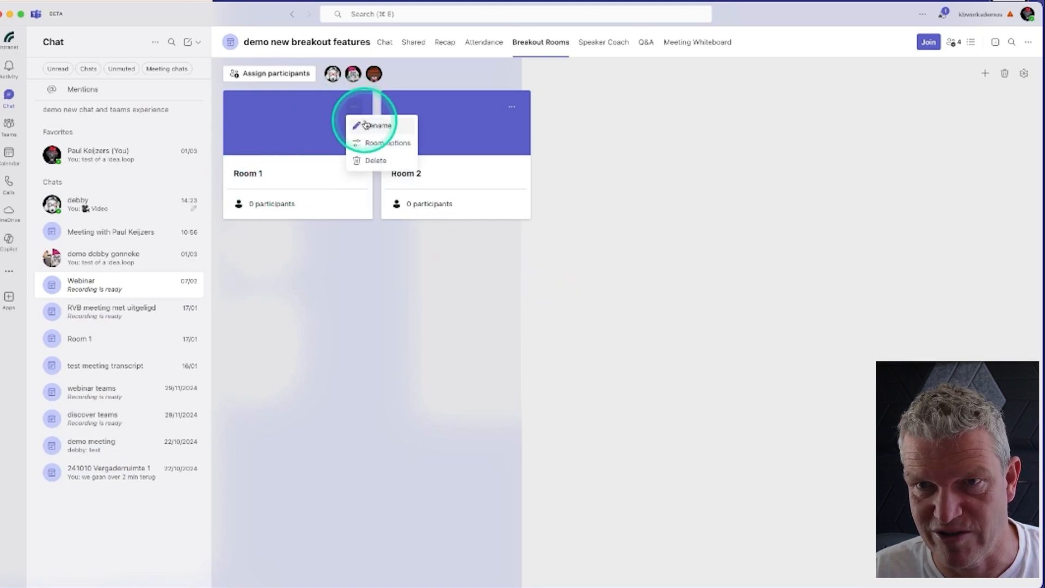
click(379, 126)
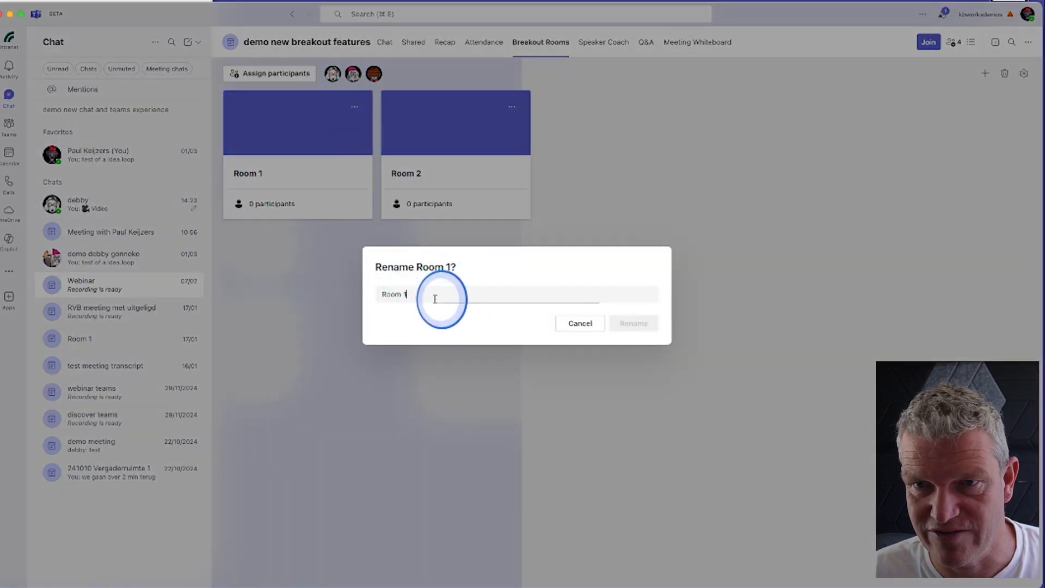
text(de)
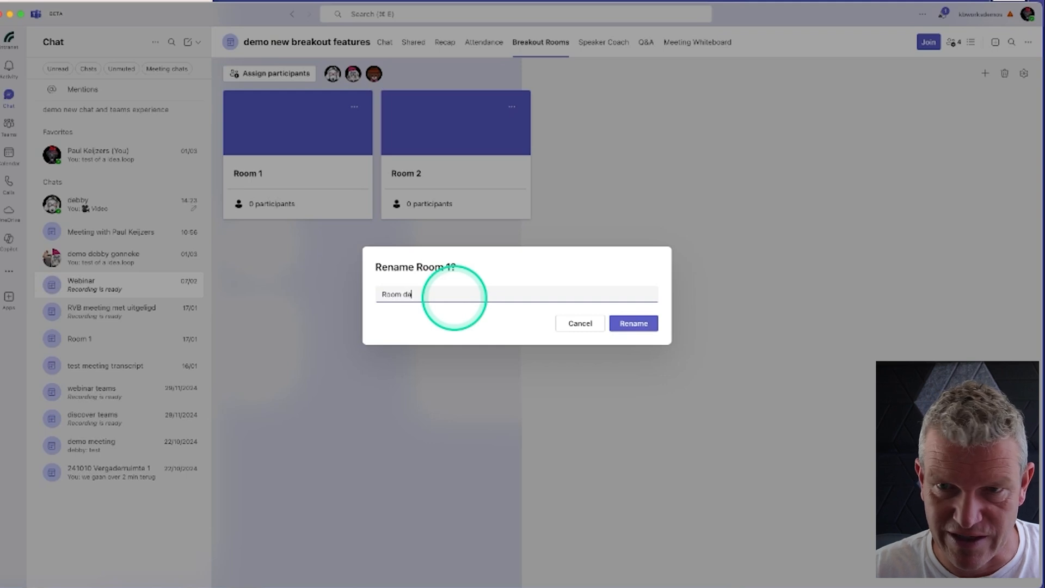
text(mo)
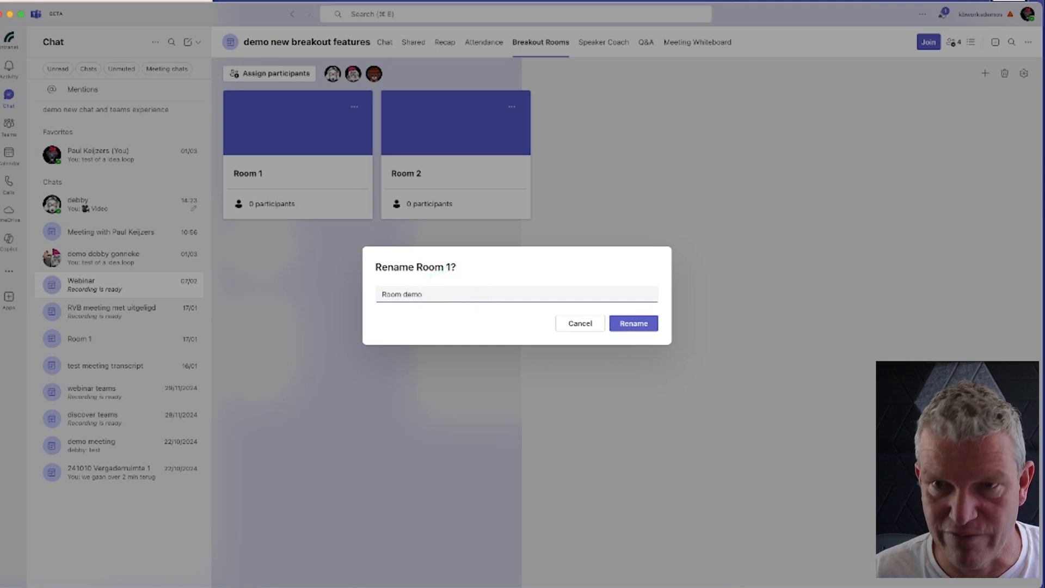
text(break)
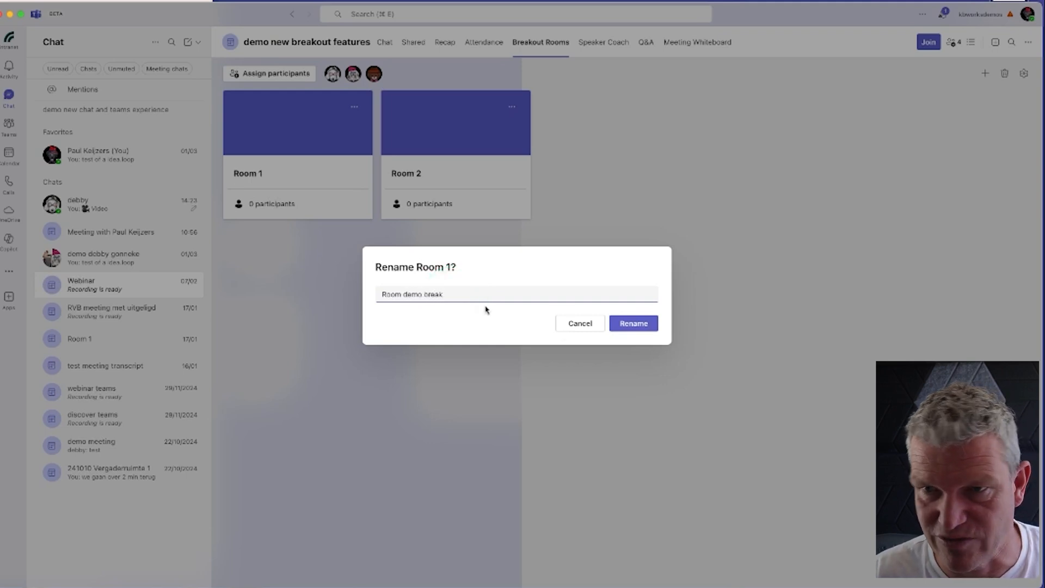
click(632, 323)
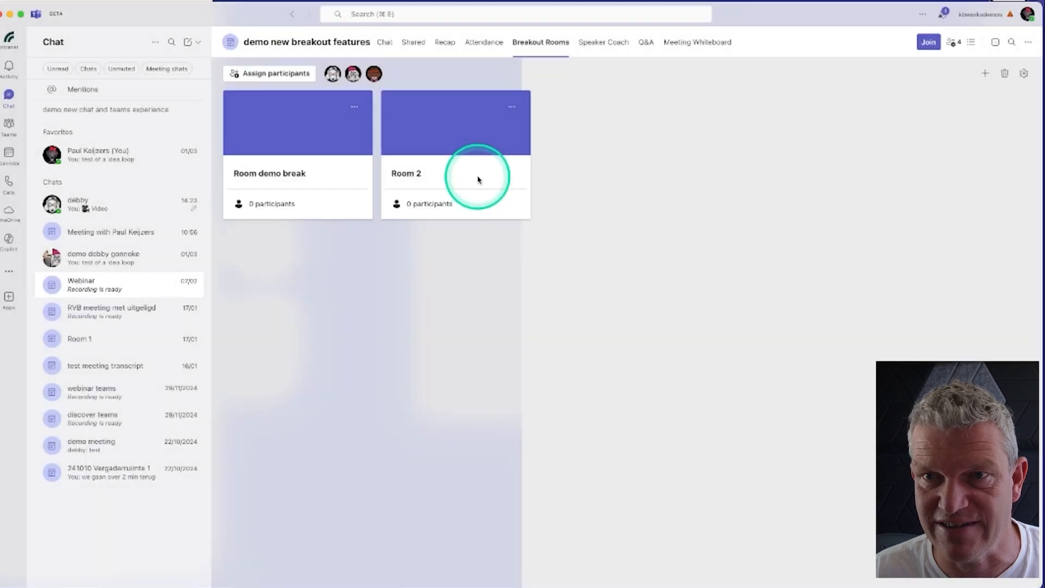
- Rename Room 2 to 'Room demo brak 2' and confirm
click(512, 107)
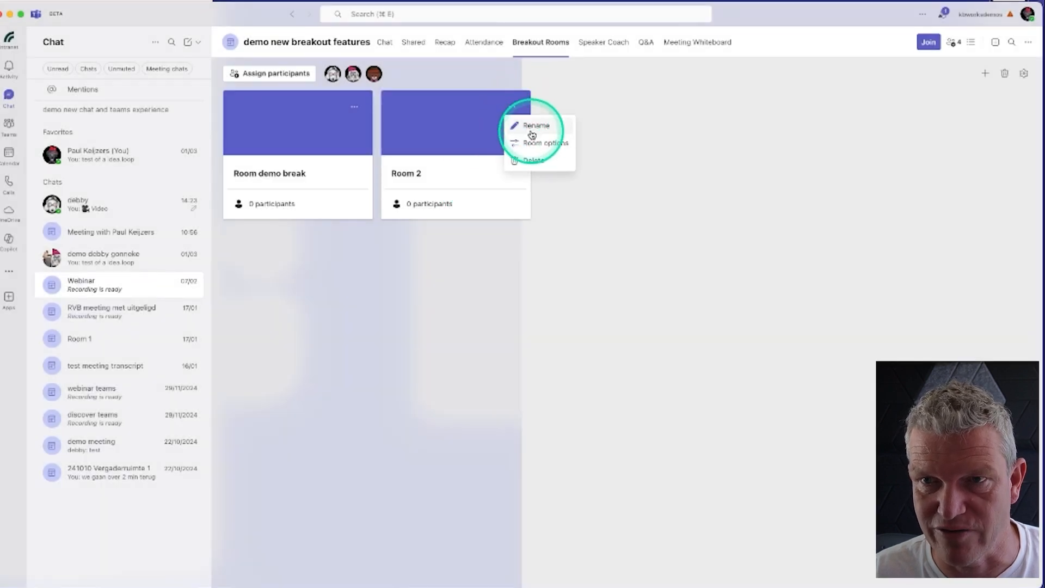
click(536, 125)
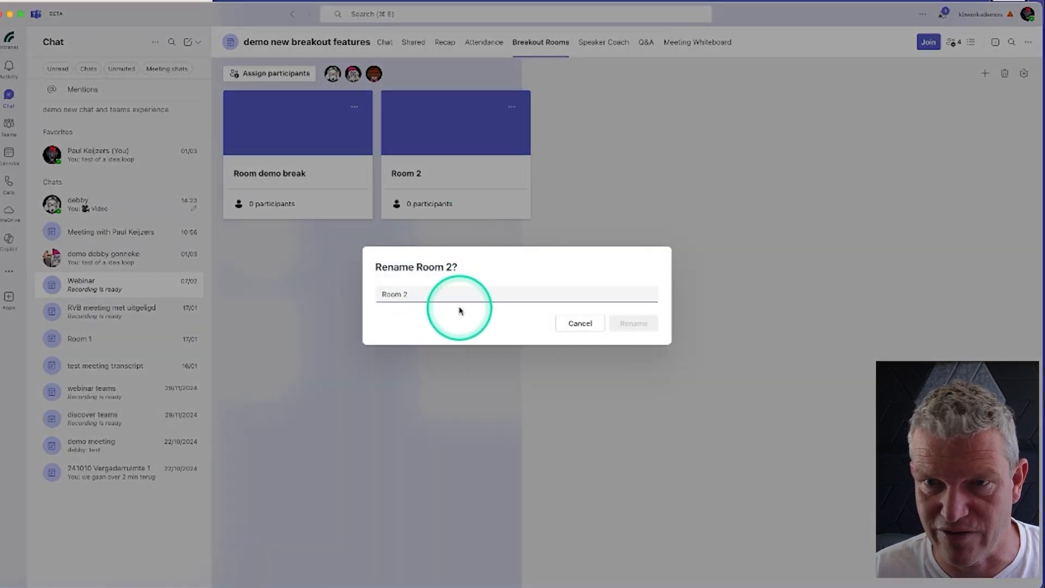
text(Room demo bre)
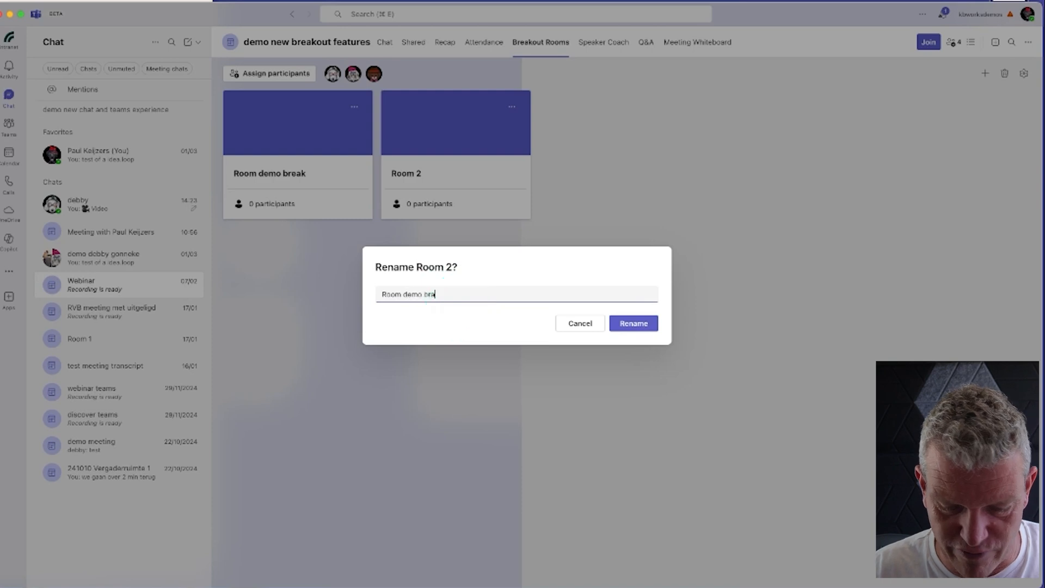
text(k 2)
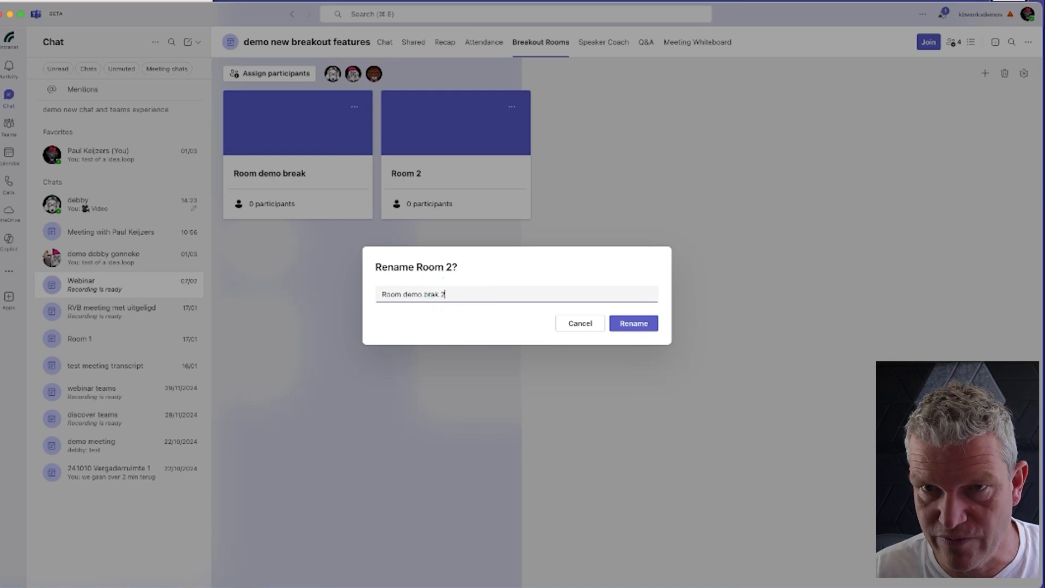
click(631, 323)
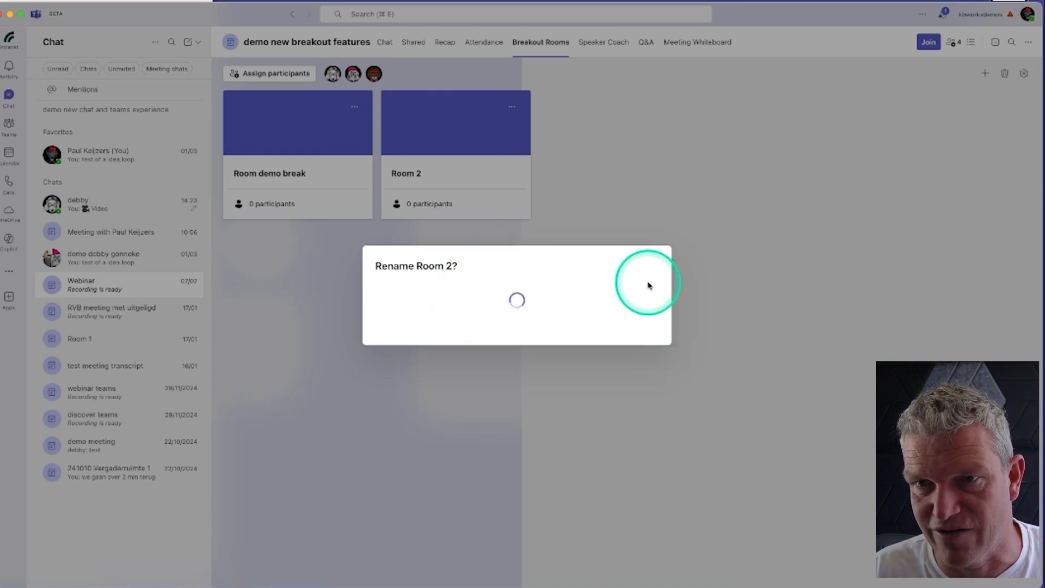
click(650, 285)
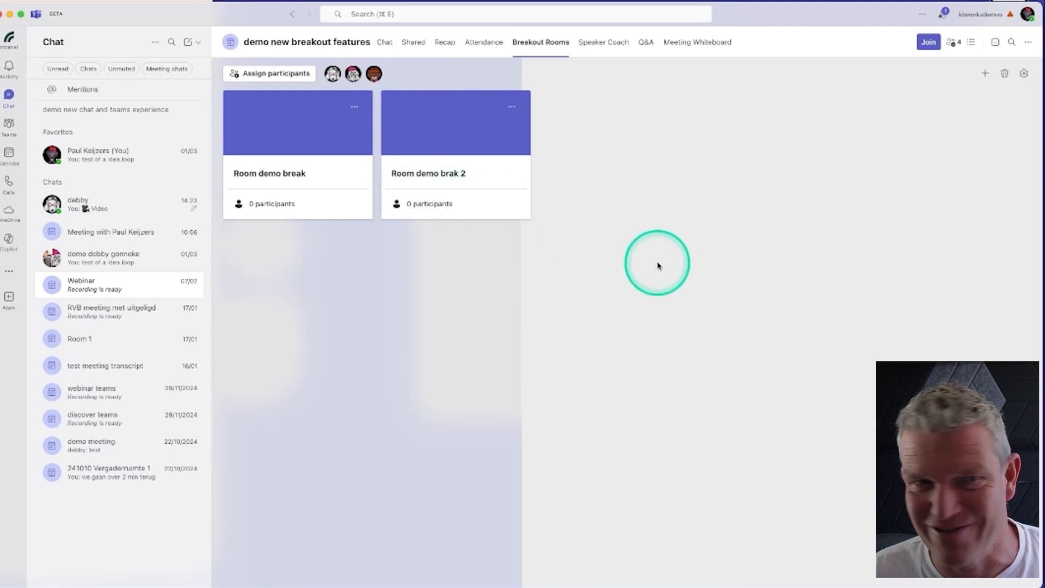
mouse_move(919, 61)
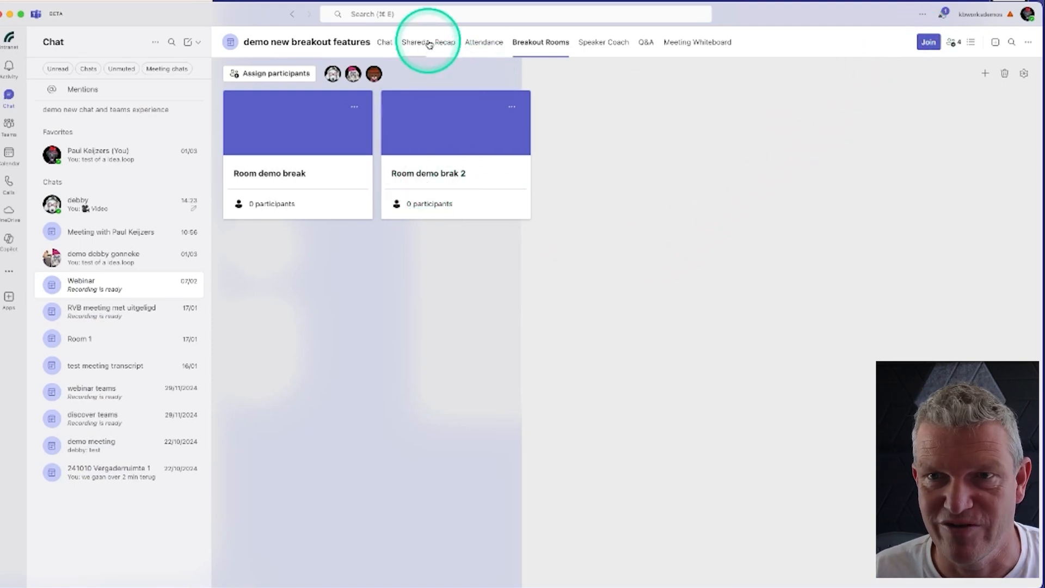
mouse_move(436, 52)
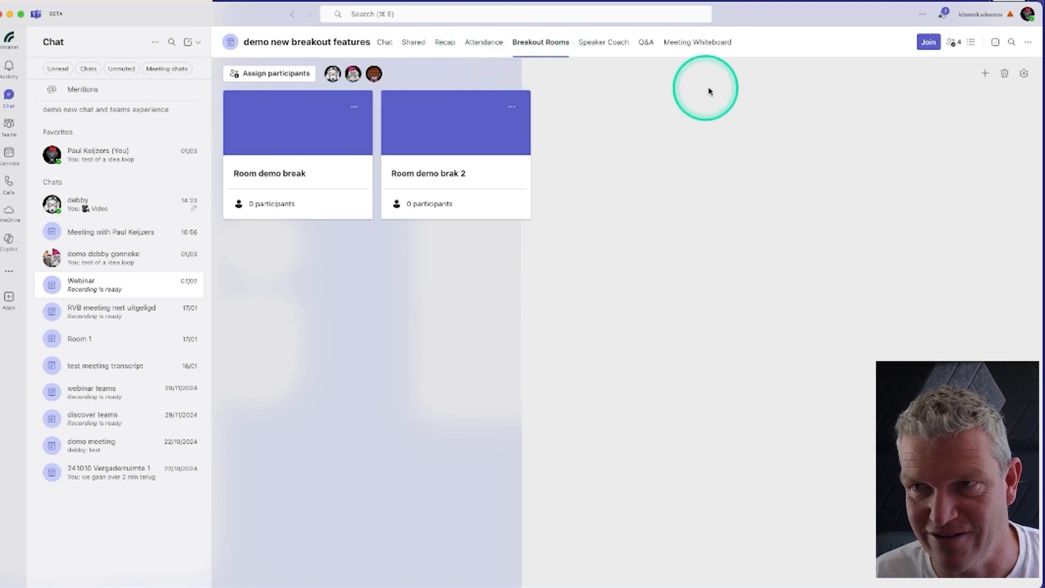
mouse_move(880, 69)
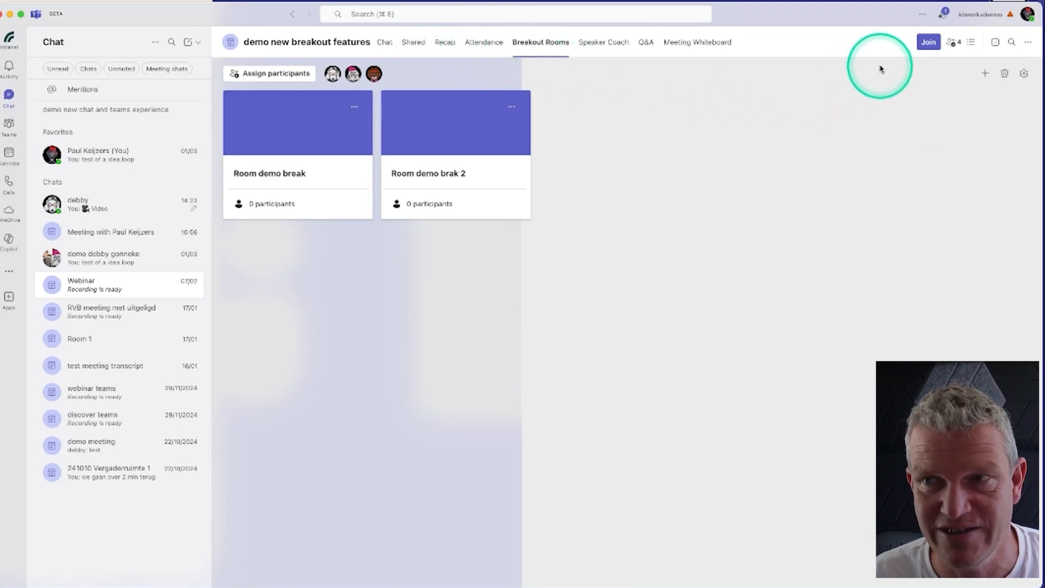
mouse_move(926, 41)
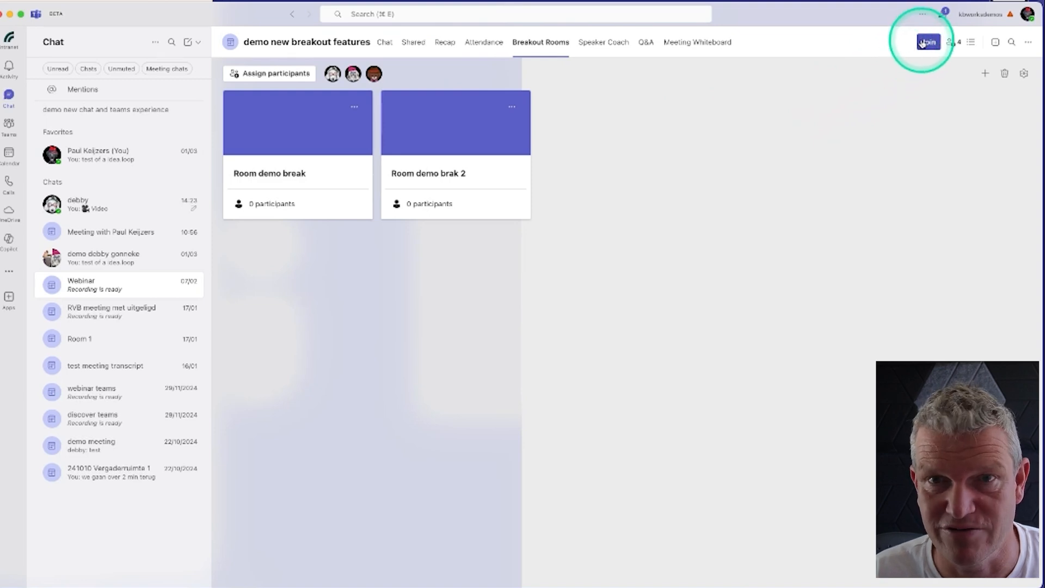
- Join the demo new breakout features meeting with the camera off
click(927, 42)
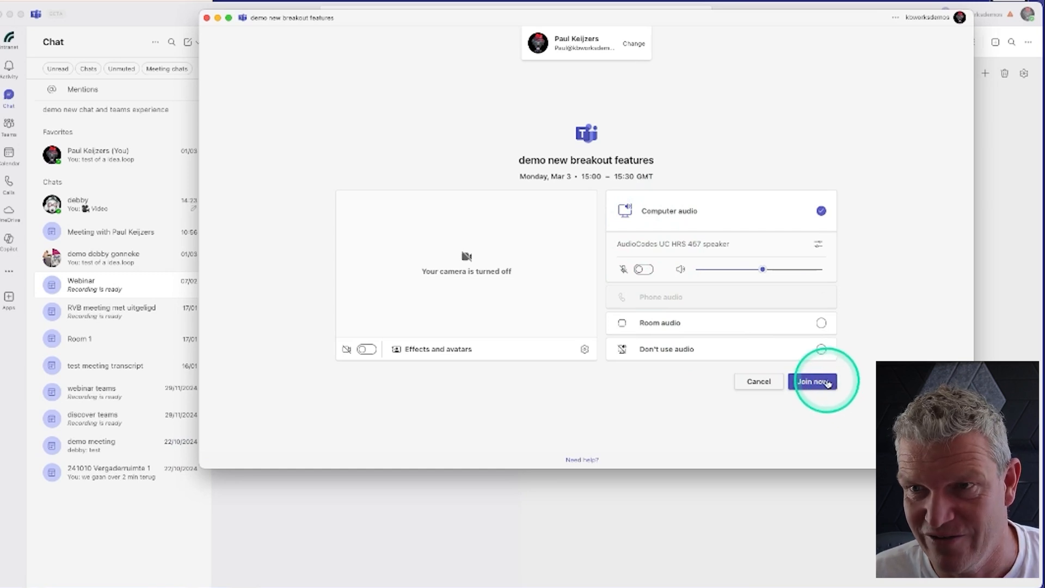
click(812, 381)
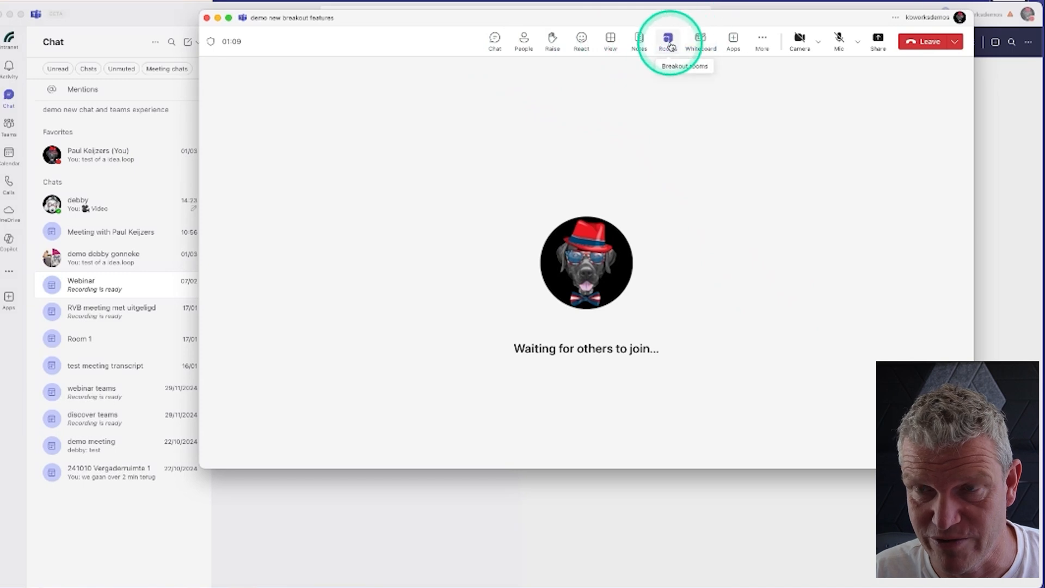
- Show the Breakout rooms panel listing both rooms as closed
click(667, 39)
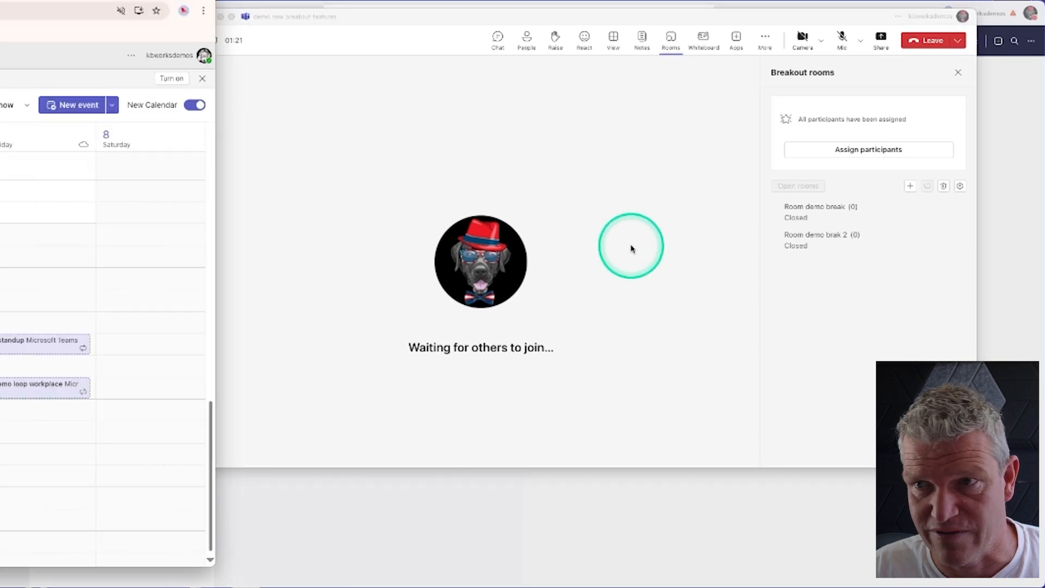
mouse_move(737, 143)
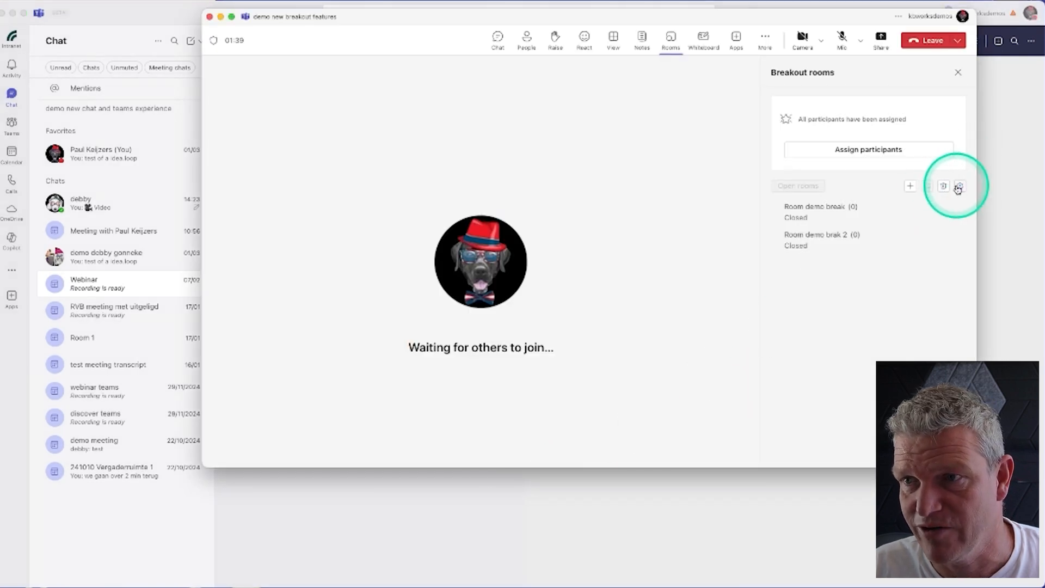
- Enable 'Let people choose their own rooms' in breakout settings and save
click(958, 187)
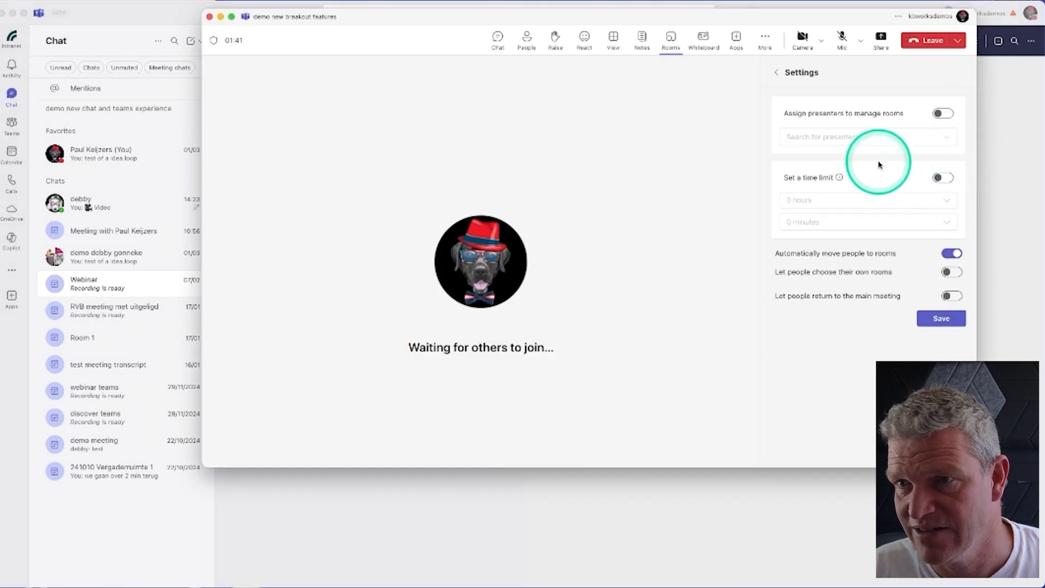
mouse_move(860, 204)
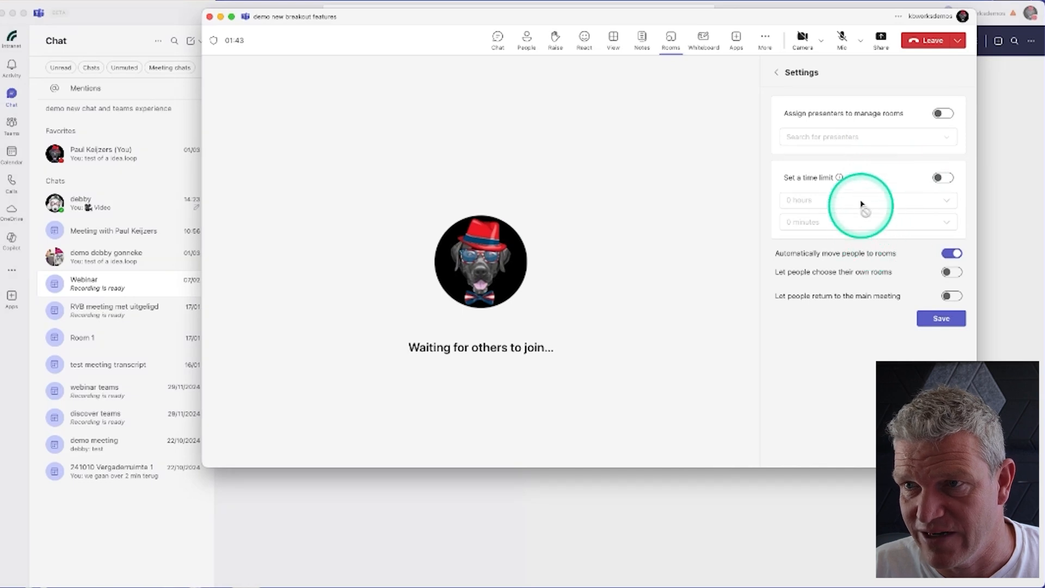
mouse_move(796, 276)
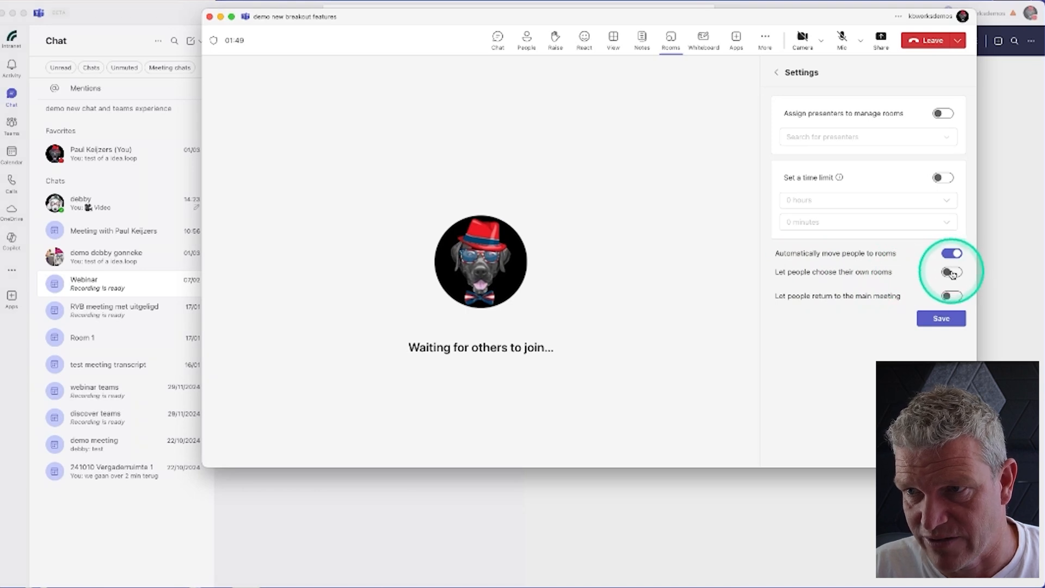
click(952, 273)
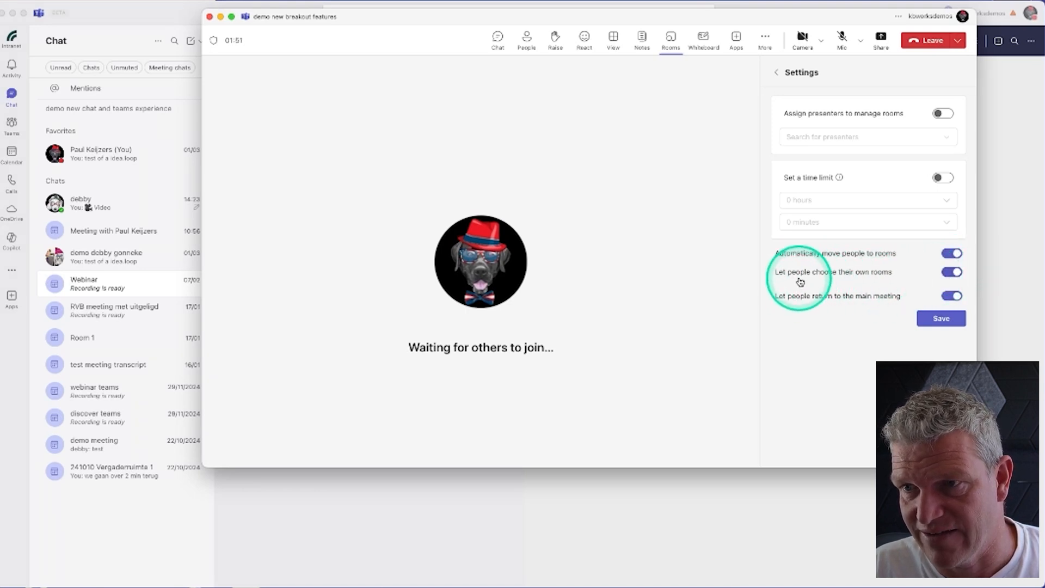
mouse_move(819, 302)
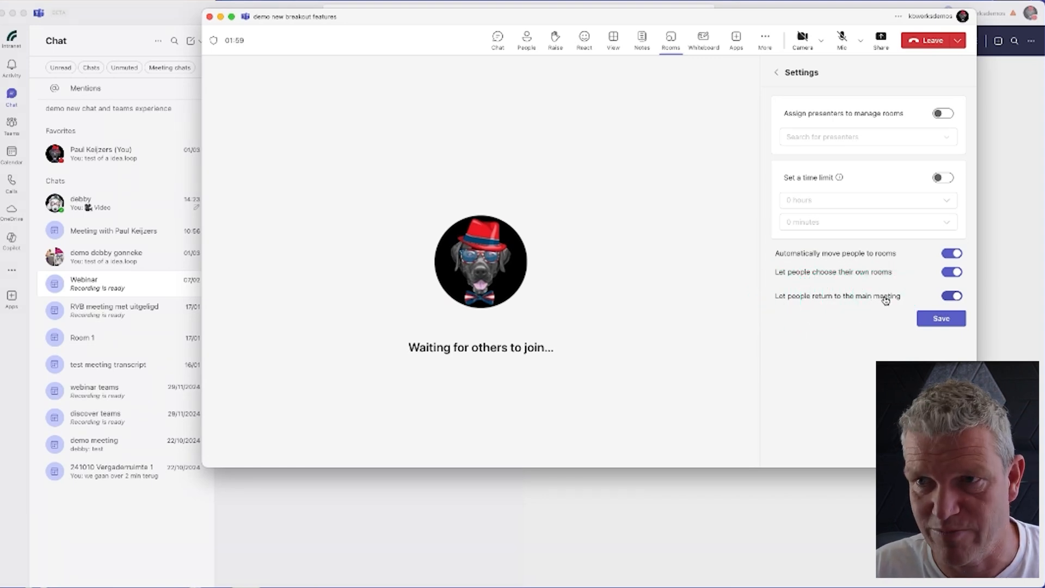
click(941, 318)
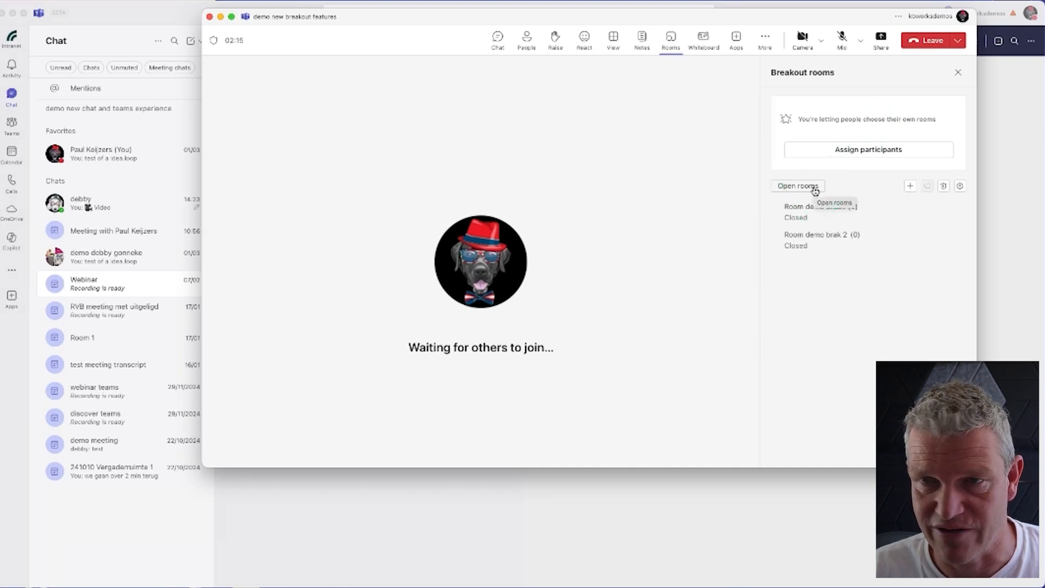
- Open the rooms, then join the meeting as a second attendee in the web client, muted
click(797, 185)
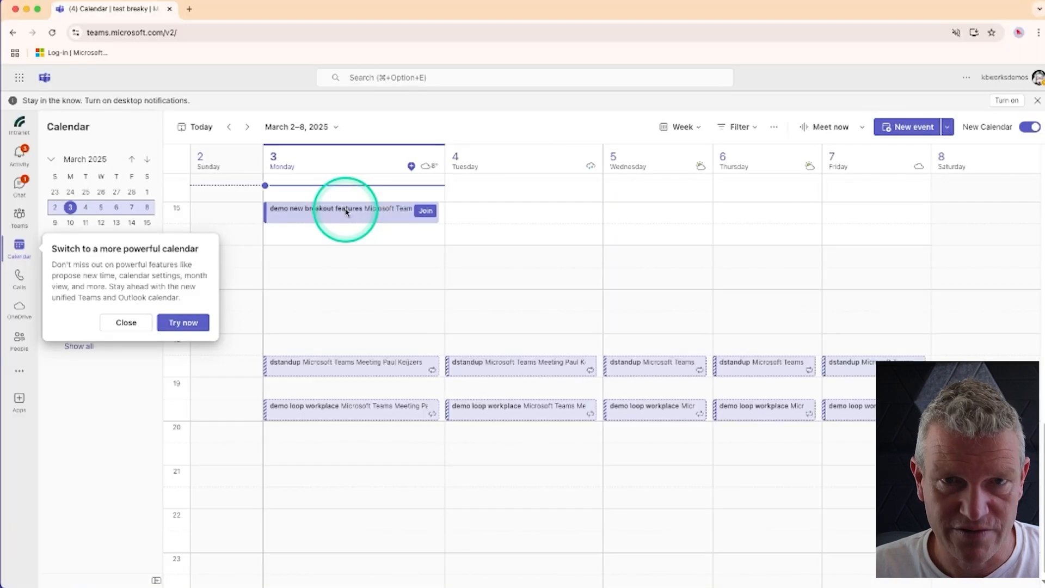
mouse_move(390, 210)
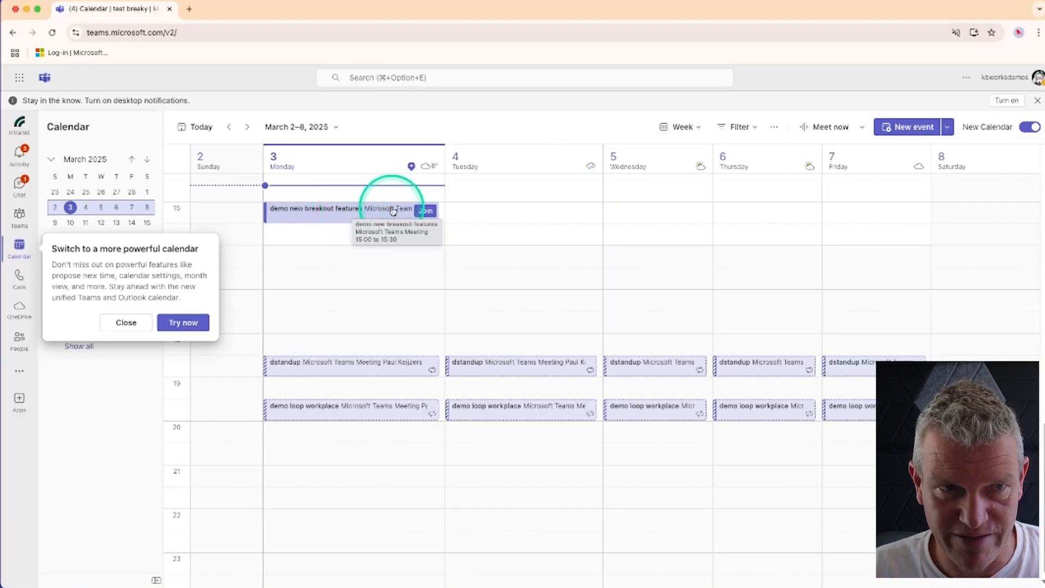
click(425, 210)
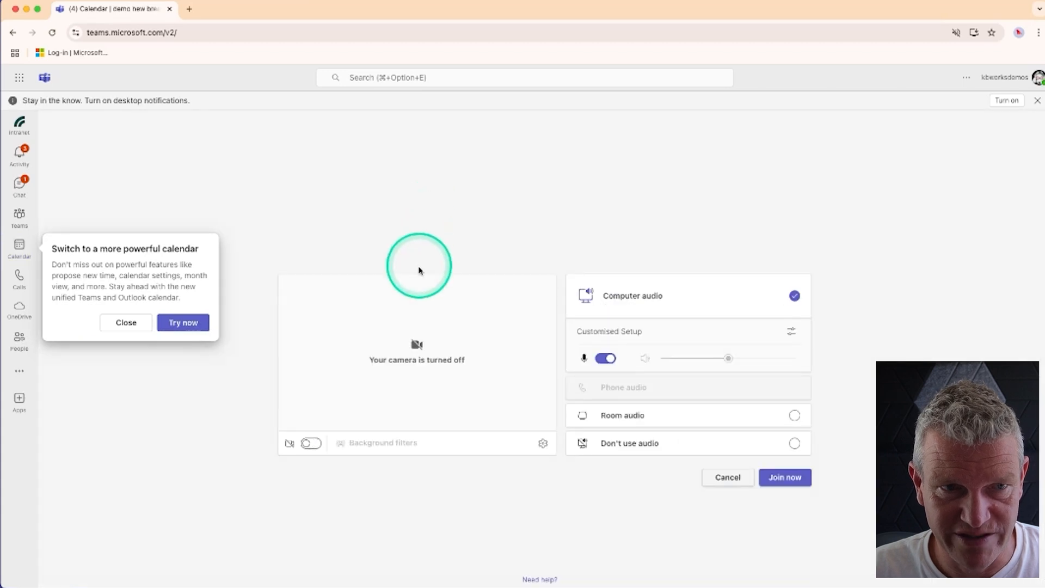
click(786, 477)
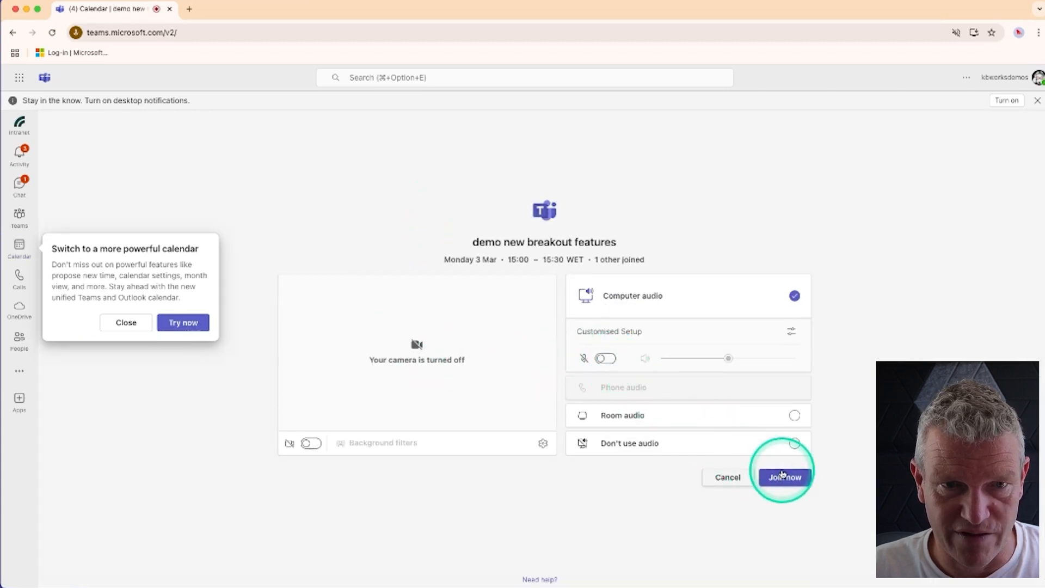
click(785, 477)
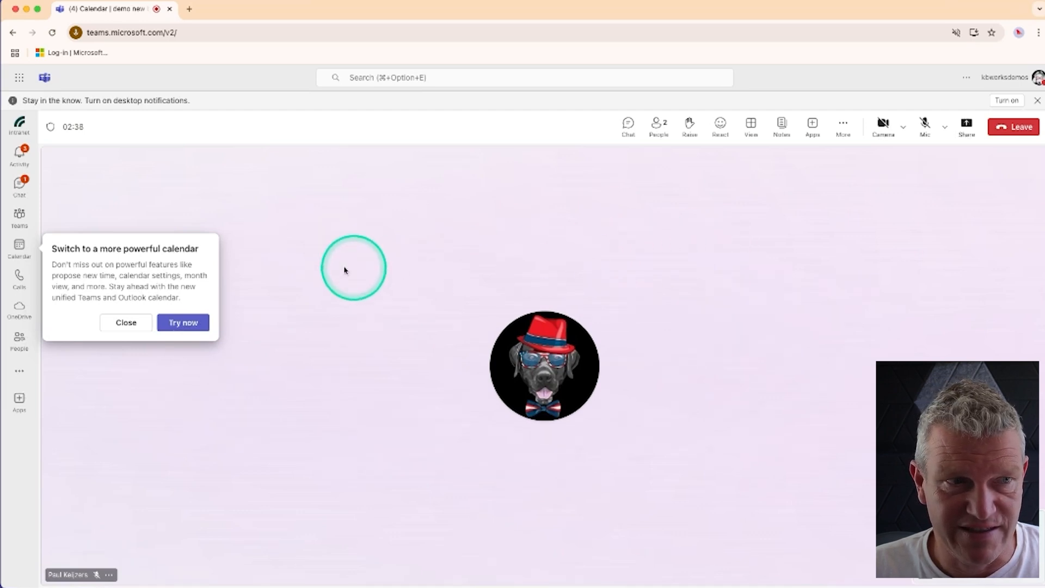
click(125, 323)
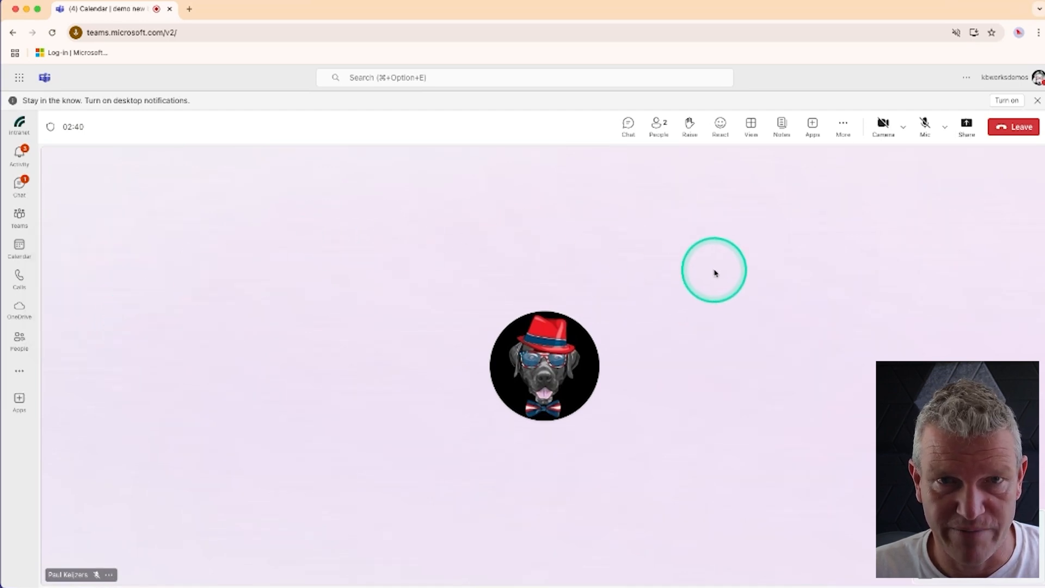
mouse_move(676, 144)
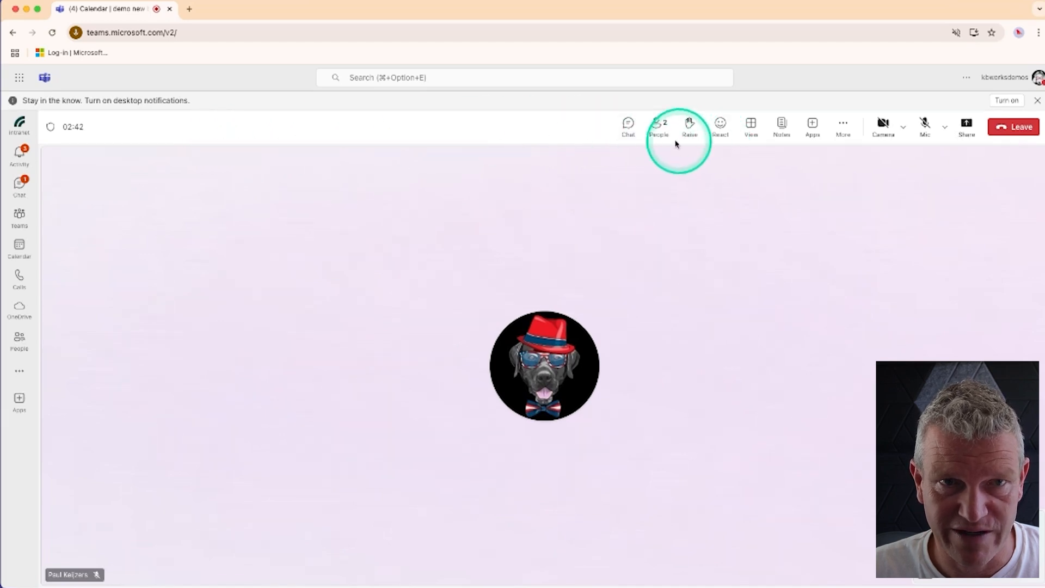
mouse_move(842, 126)
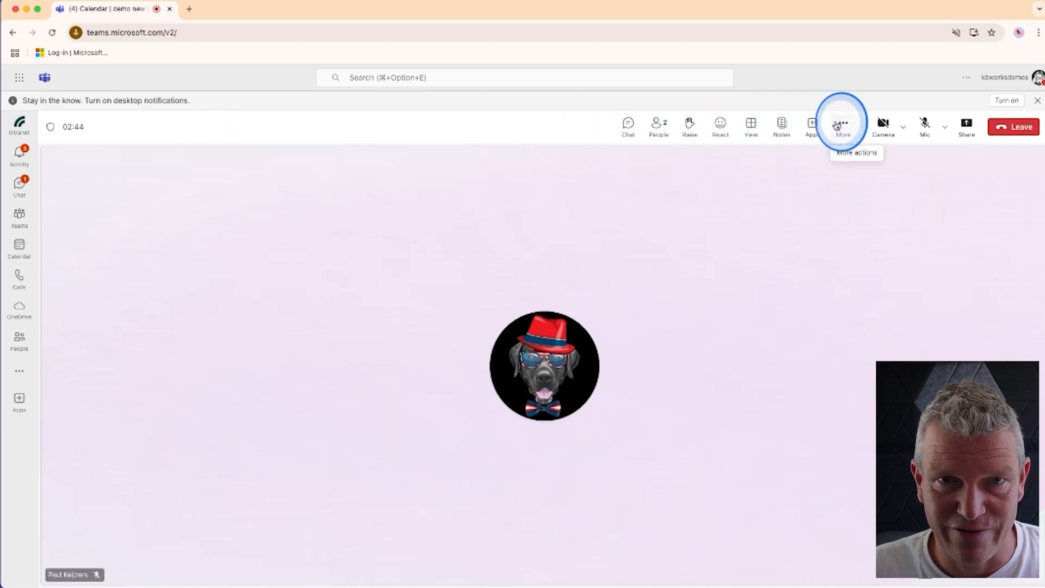
- Check the attendee's More actions menu and dismiss it
click(843, 125)
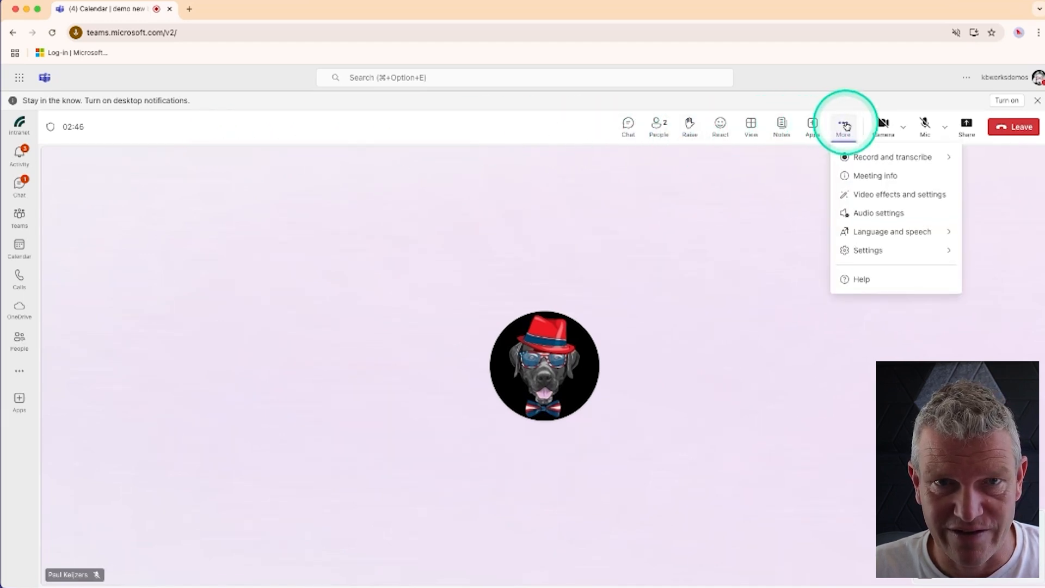
click(647, 166)
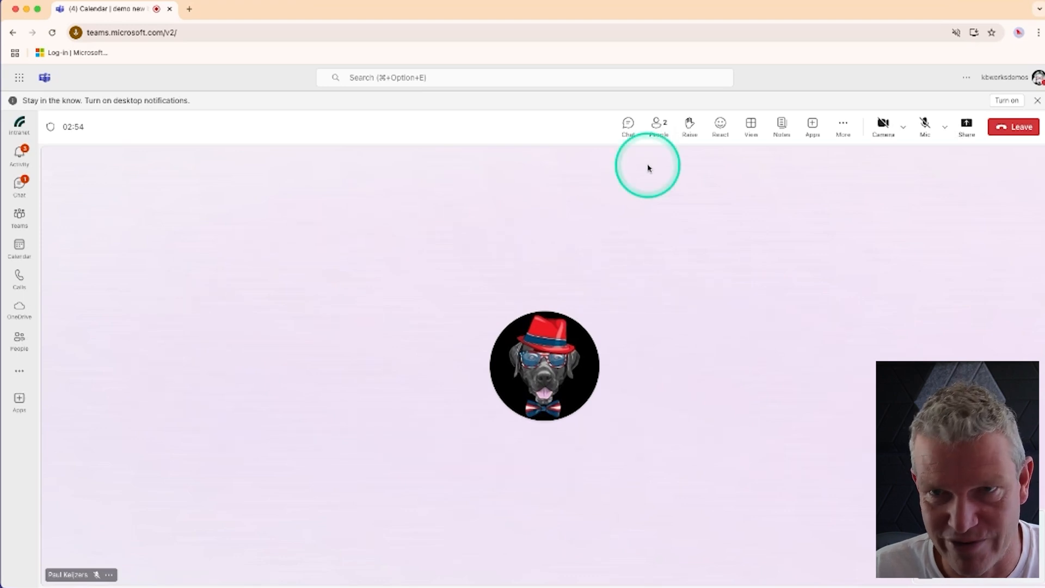
mouse_move(681, 167)
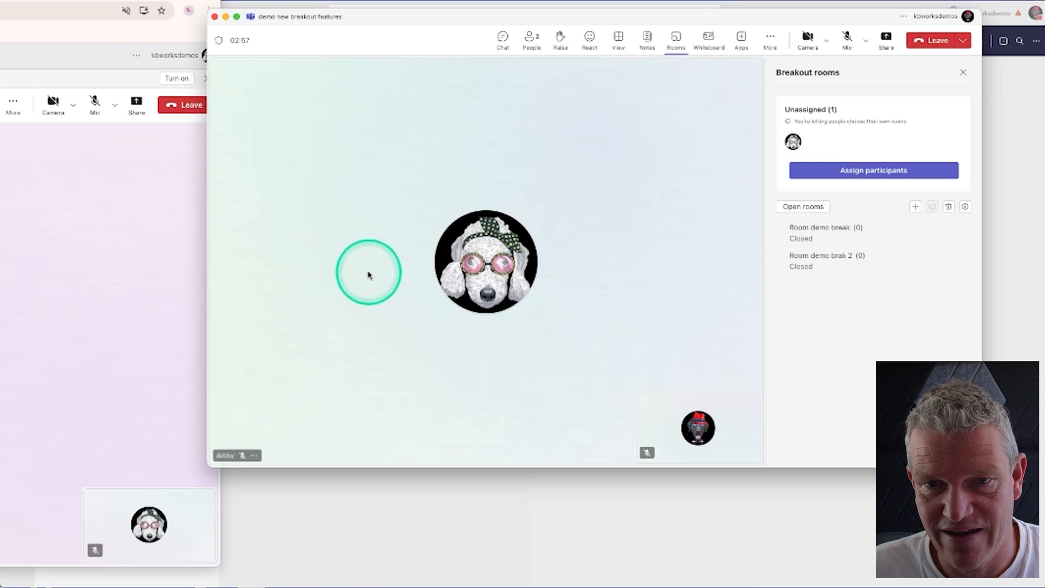
mouse_move(467, 373)
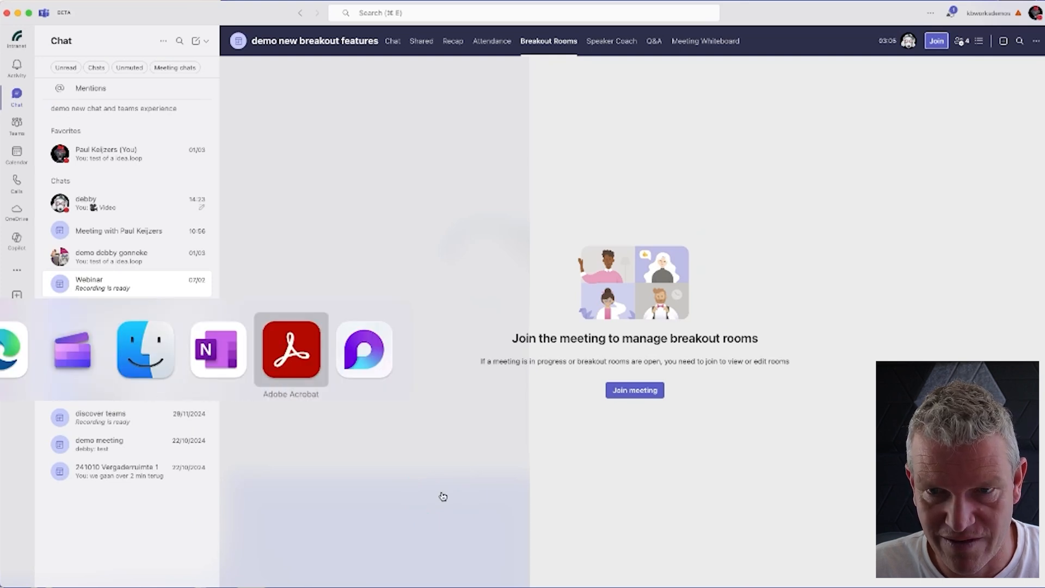
click(634, 389)
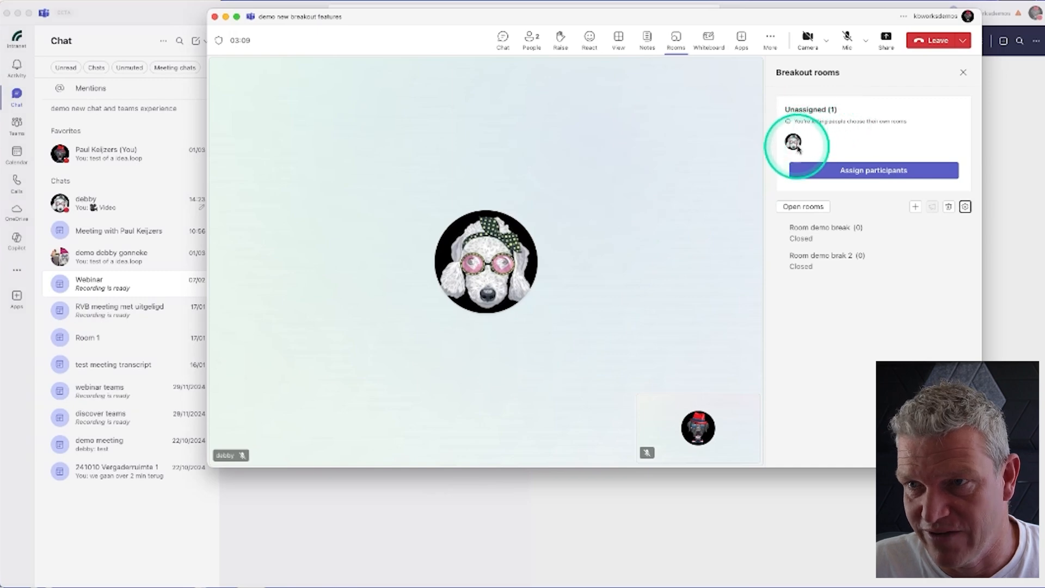
click(872, 170)
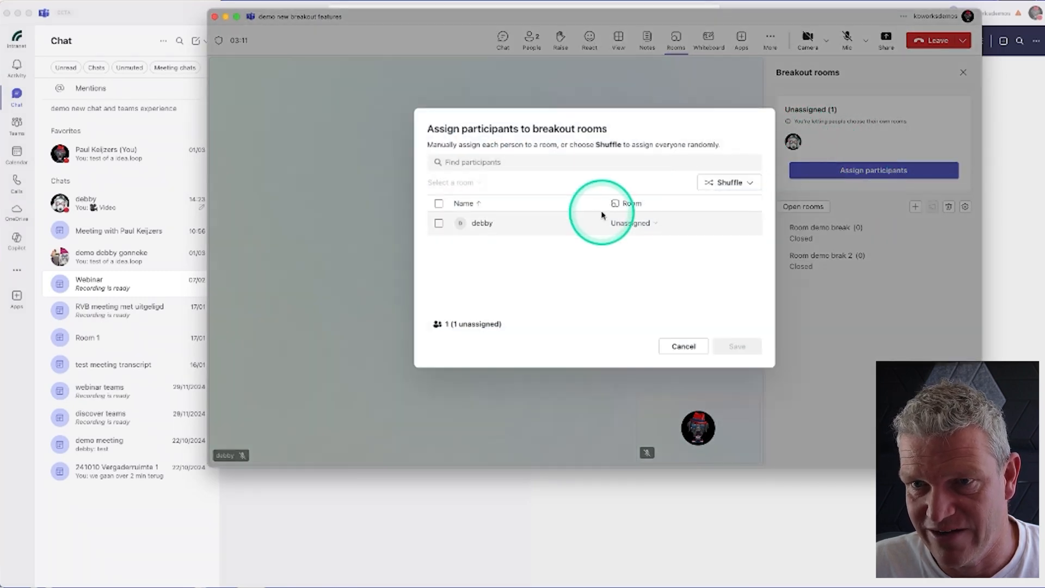
click(632, 222)
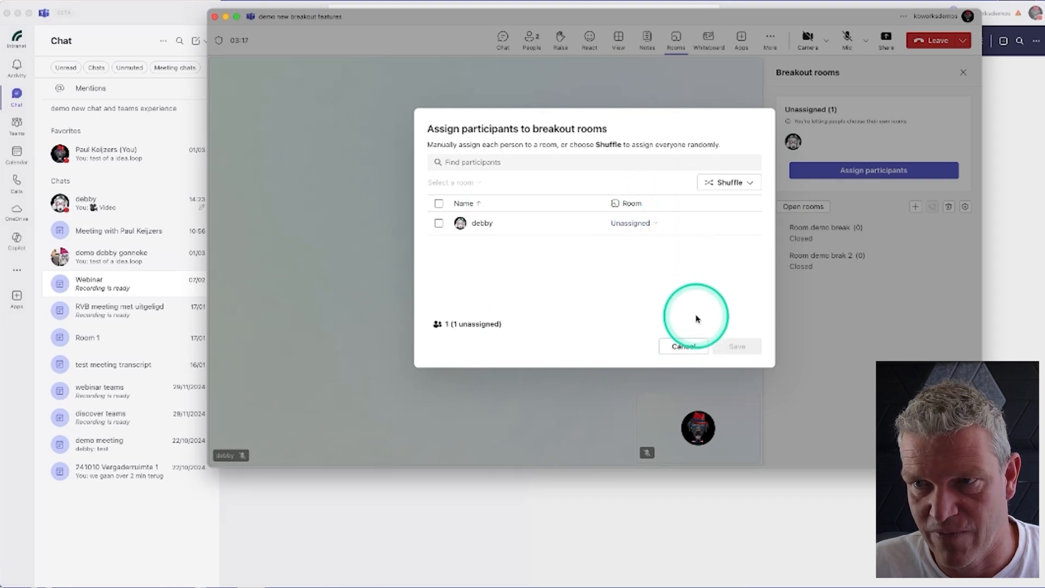
click(682, 346)
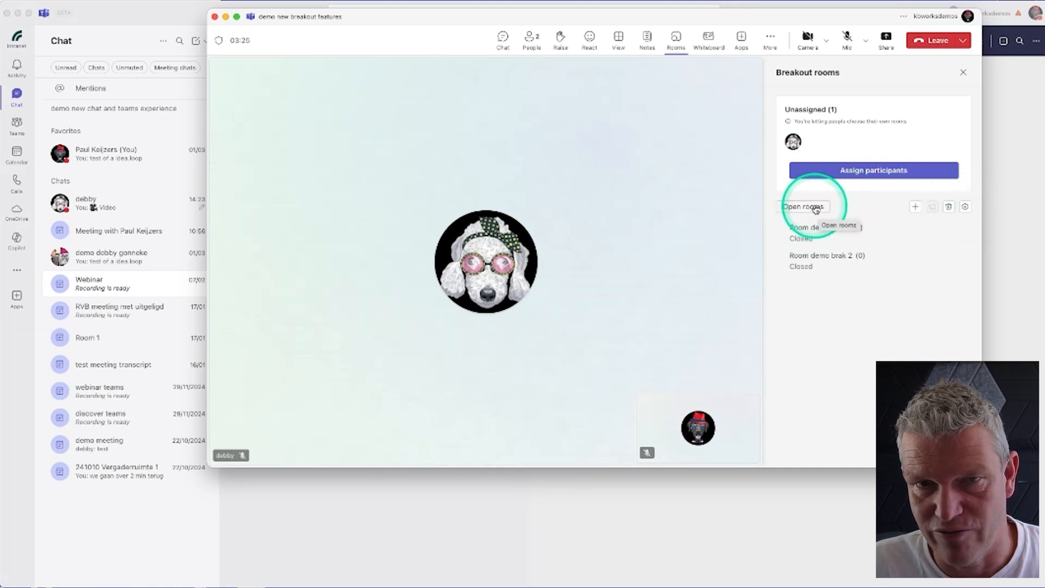
- Open both breakout rooms, then as attendee view the list of open rooms to join
click(804, 206)
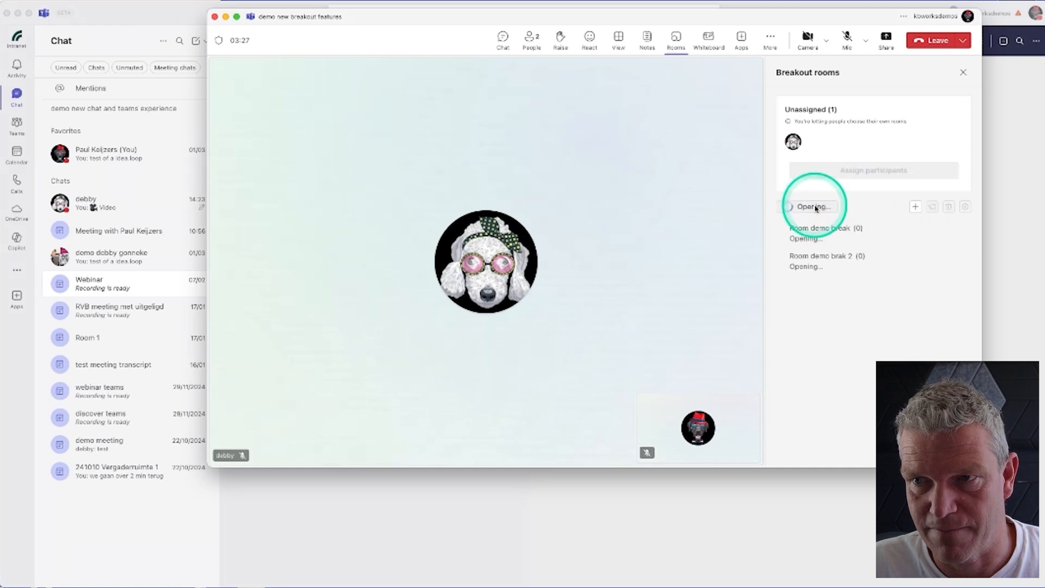
click(812, 206)
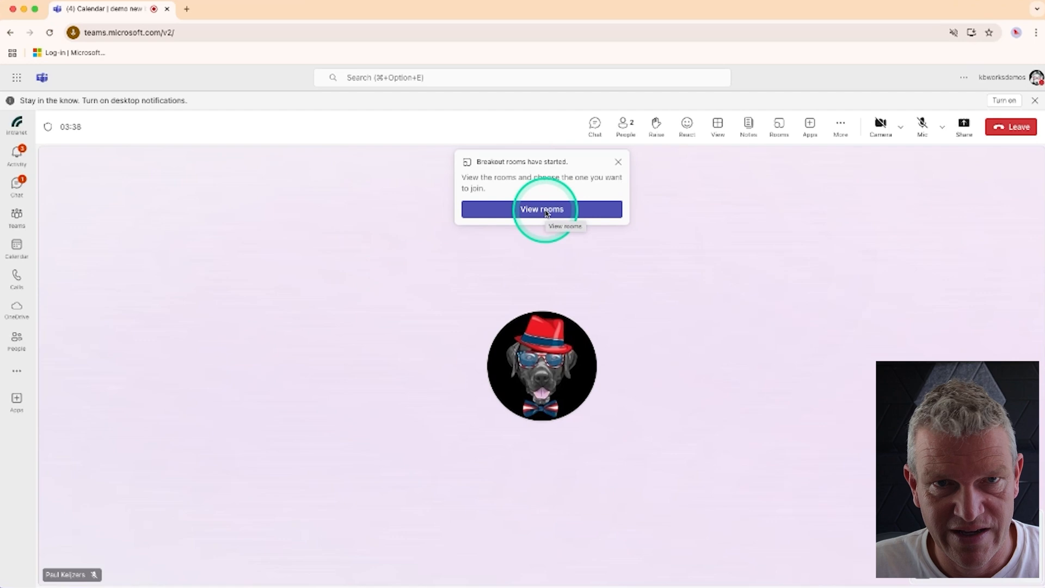
mouse_move(778, 124)
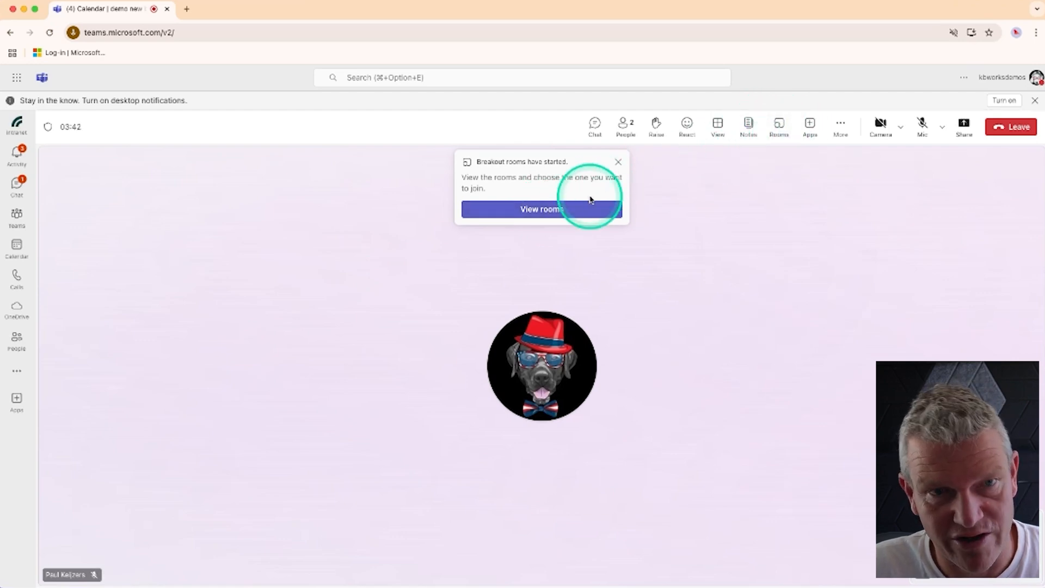
click(542, 209)
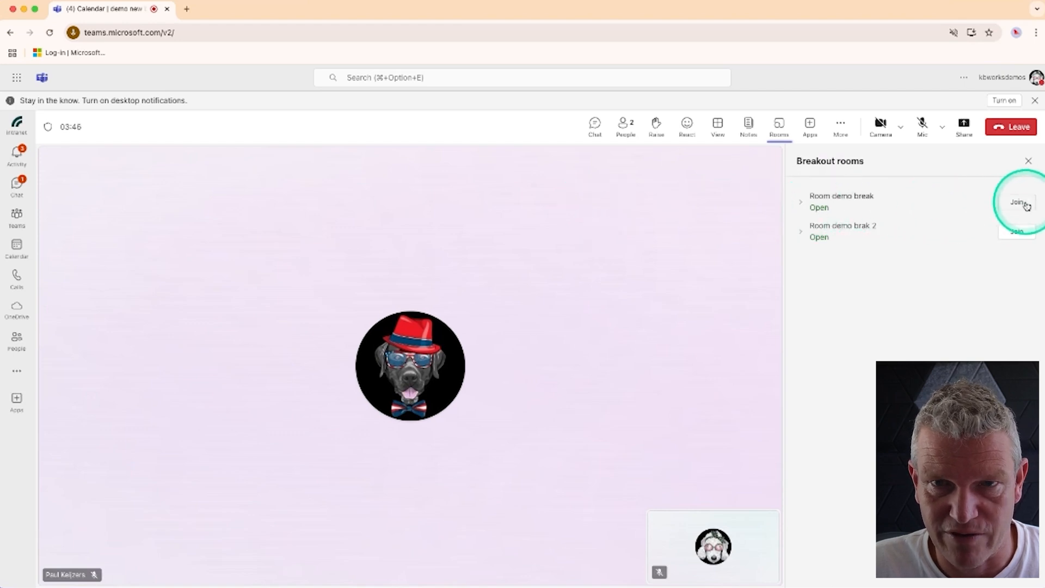
- Join Room demo break as the attendee and send 'test meeting' in its chat
click(1018, 202)
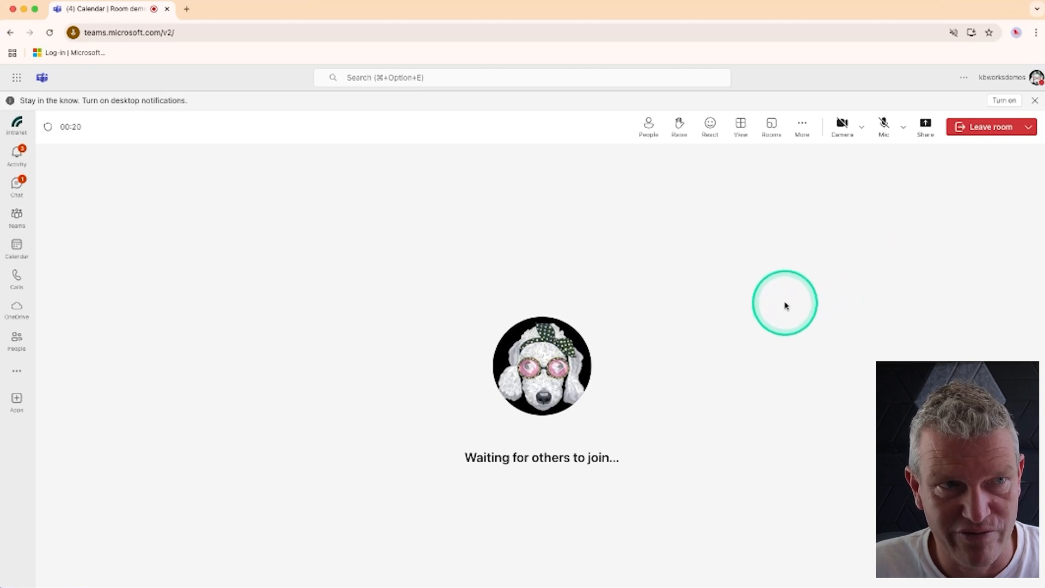
mouse_move(711, 305)
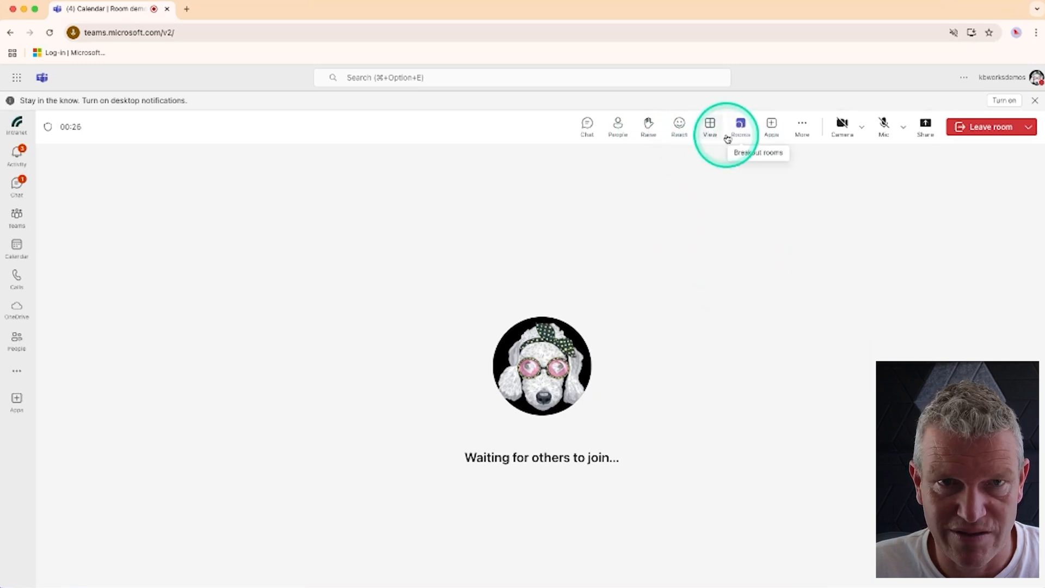
mouse_move(586, 126)
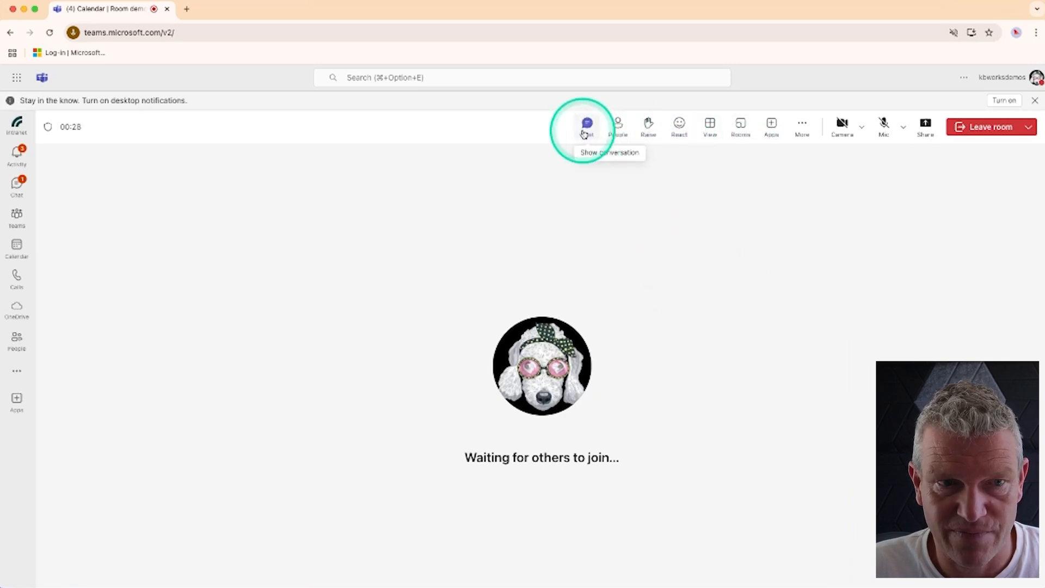
click(586, 127)
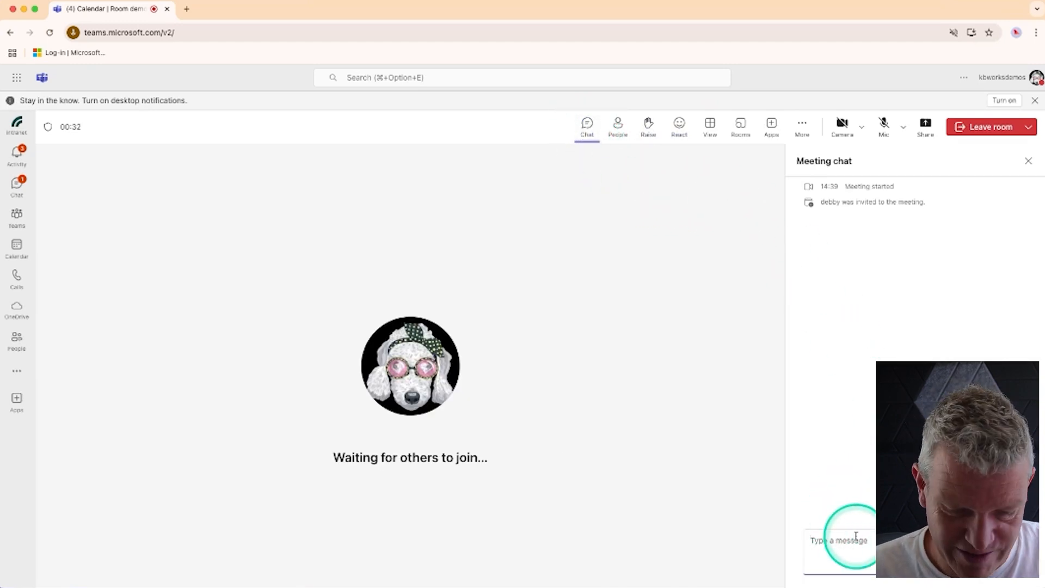
text(test)
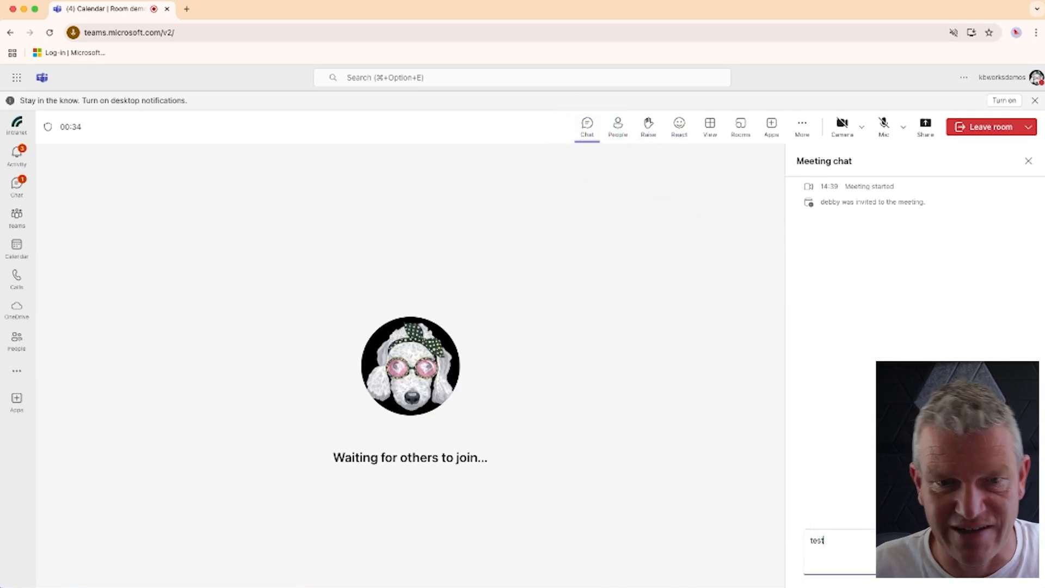
text(meeting)
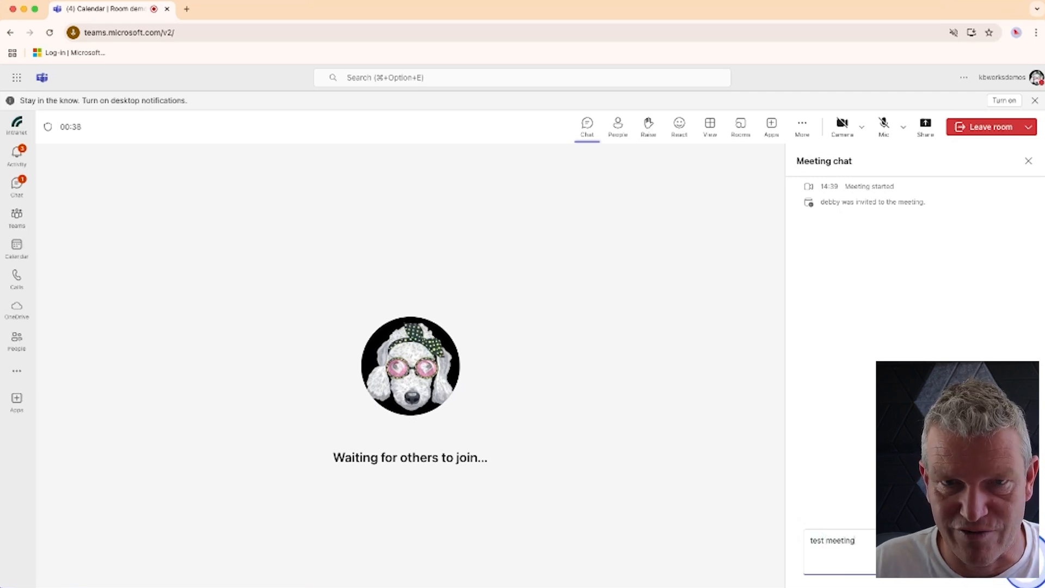
key(Return)
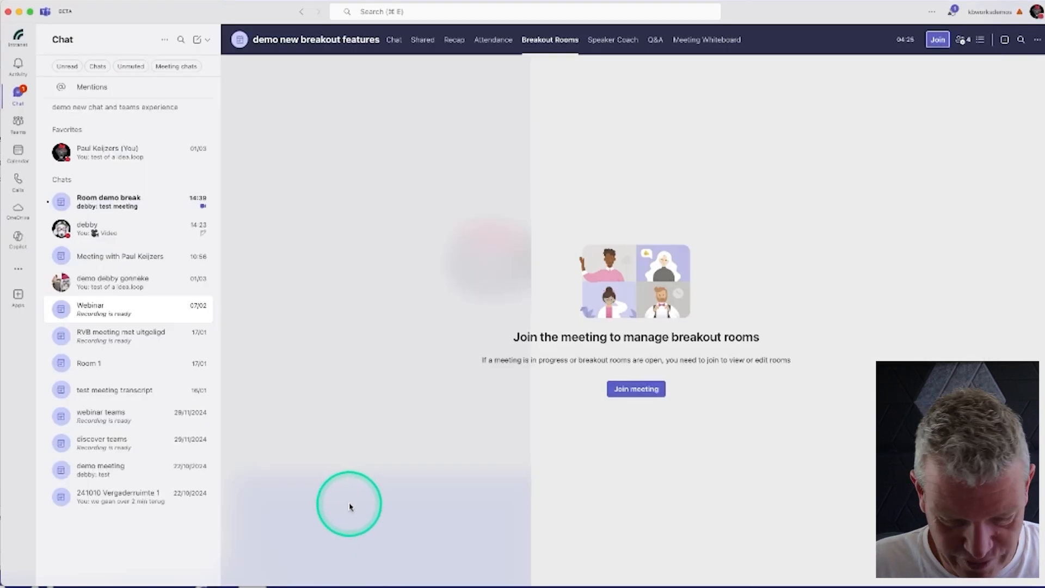
- Return to the organiser window and expand the rooms to show debby in Room demo break
click(635, 389)
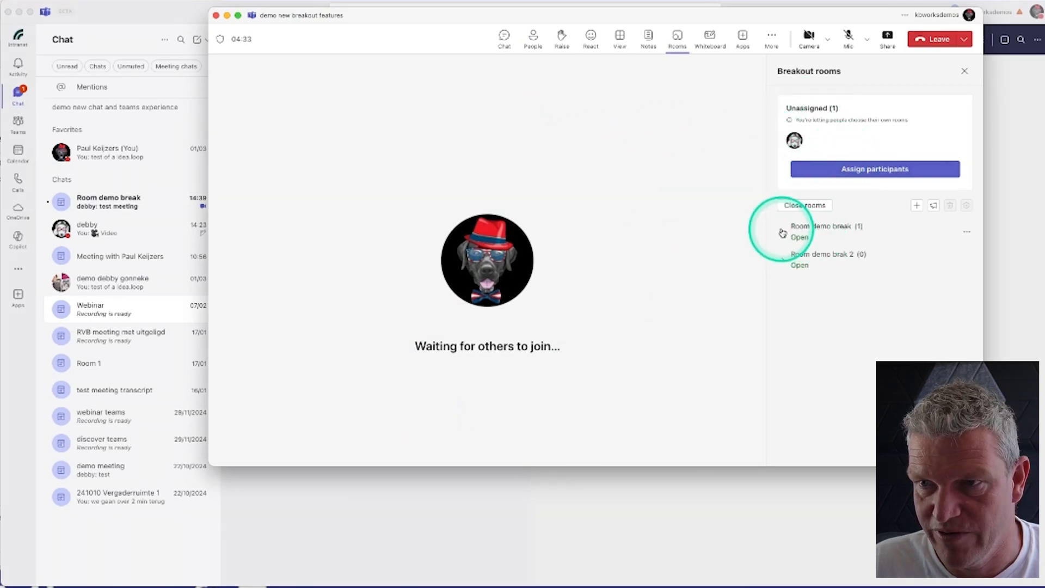
click(783, 232)
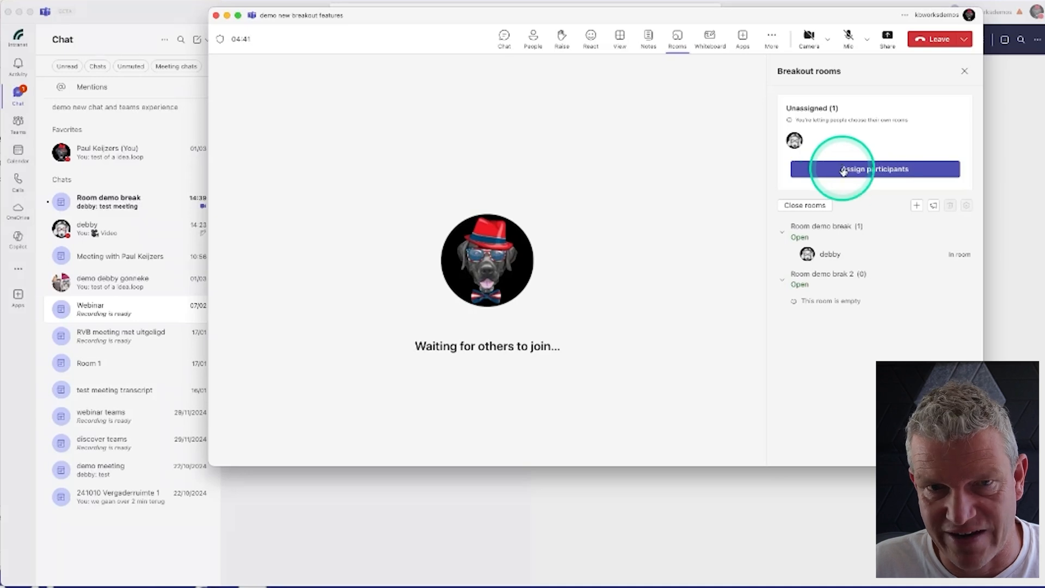
- Reassign debby to Room demo brak 2 in Assign participants and save
click(874, 168)
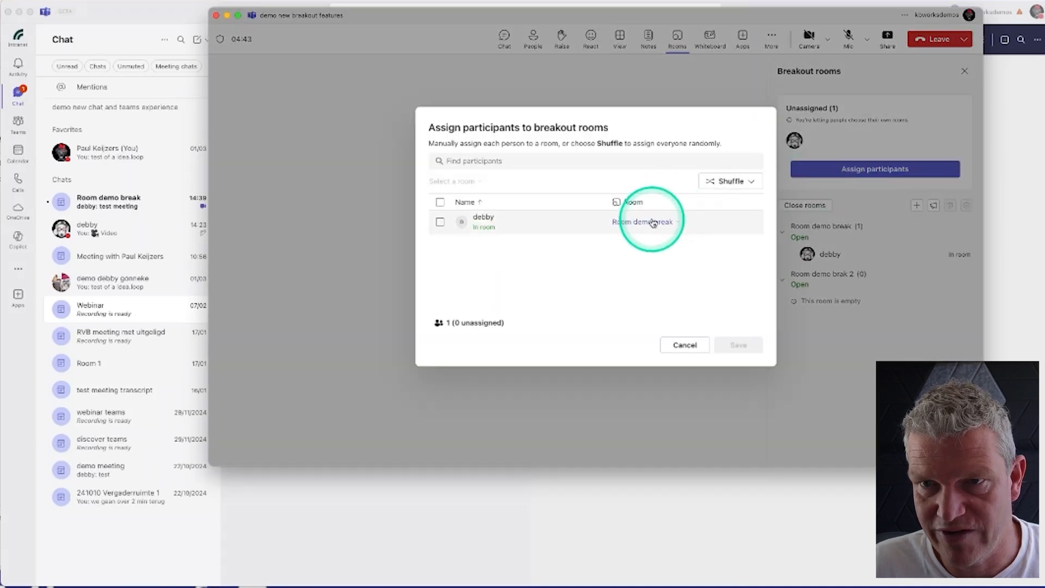
click(646, 221)
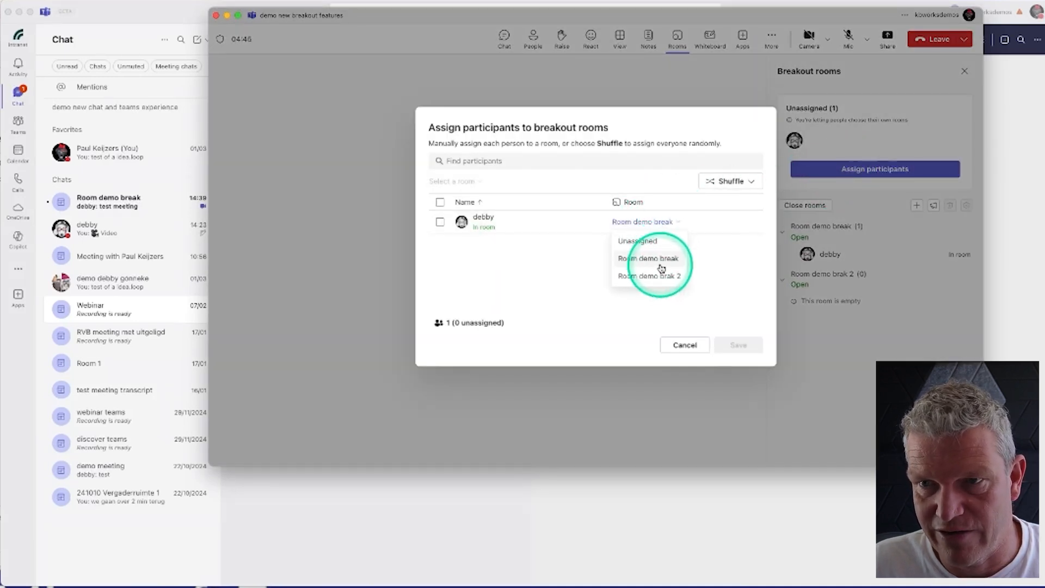
click(649, 275)
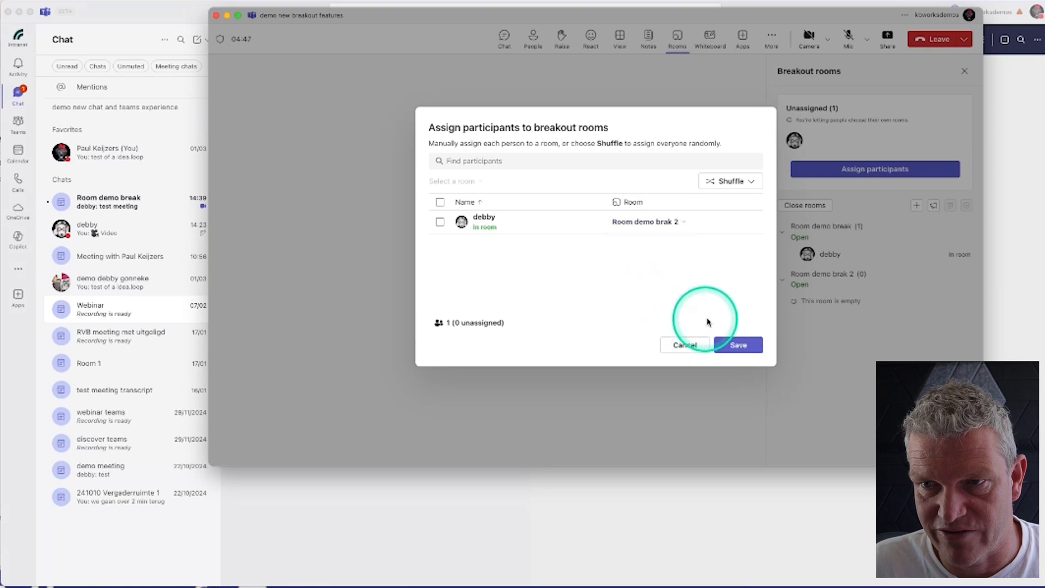
click(738, 345)
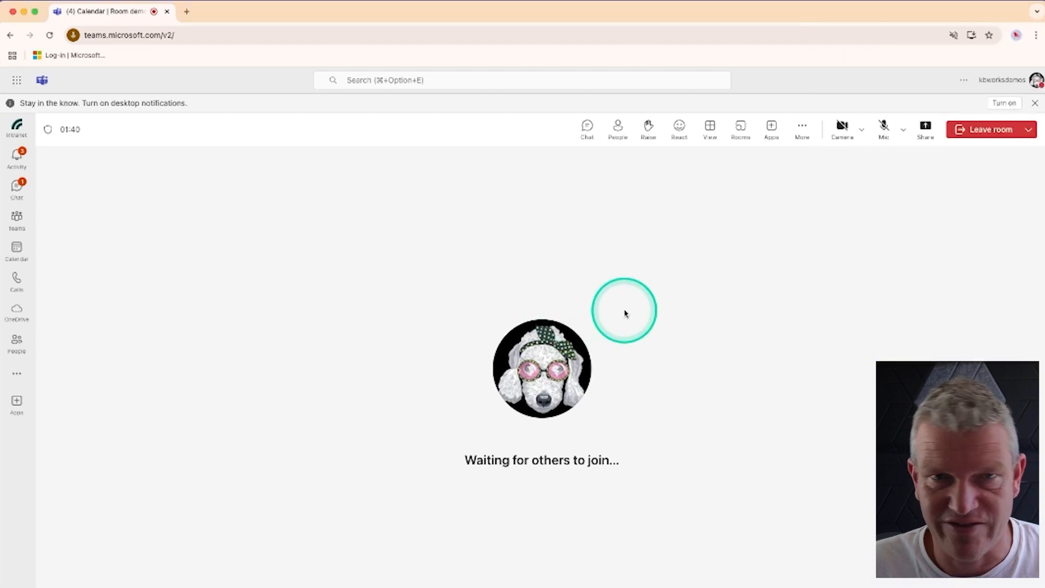
mouse_move(587, 128)
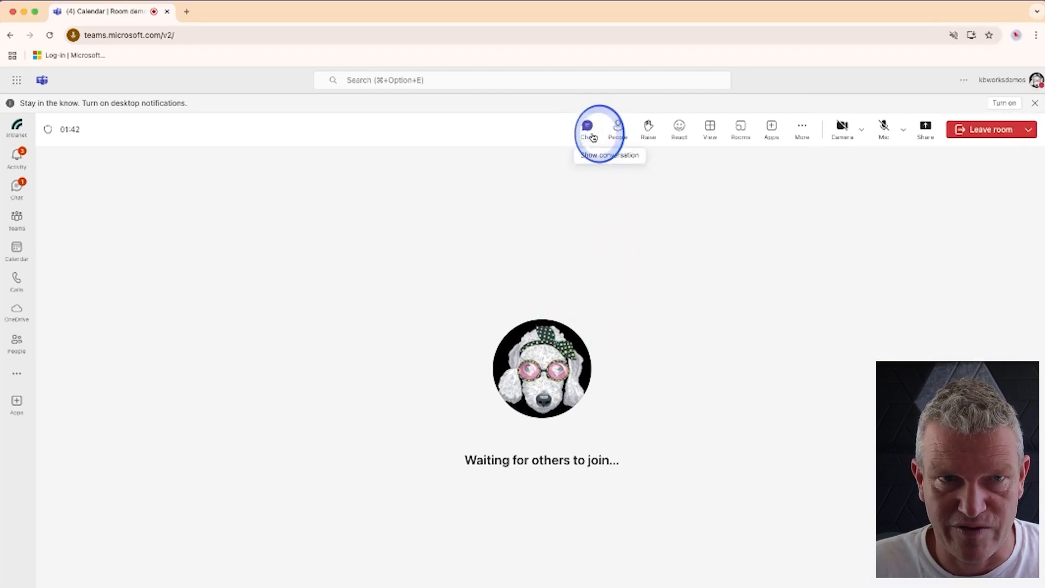
- Send 'breakout 2' in the room's chat, then leave the room for the main meeting
click(586, 129)
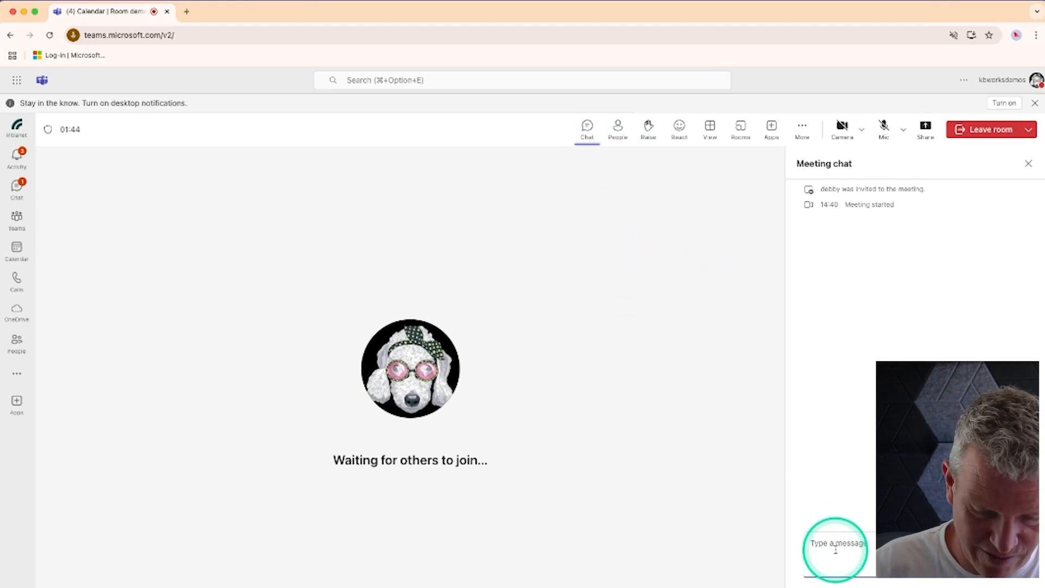
text(breakout)
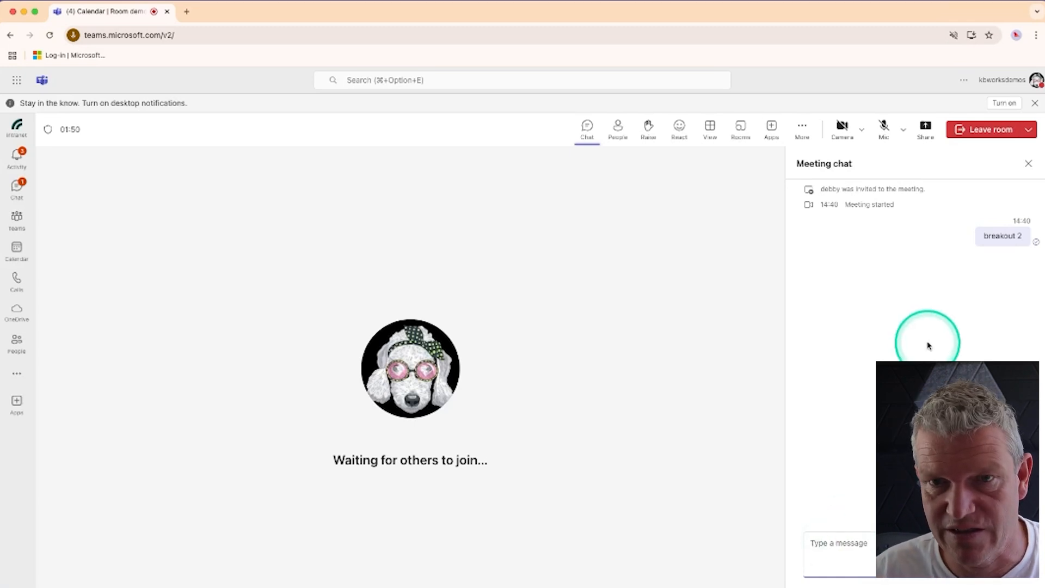
mouse_move(994, 129)
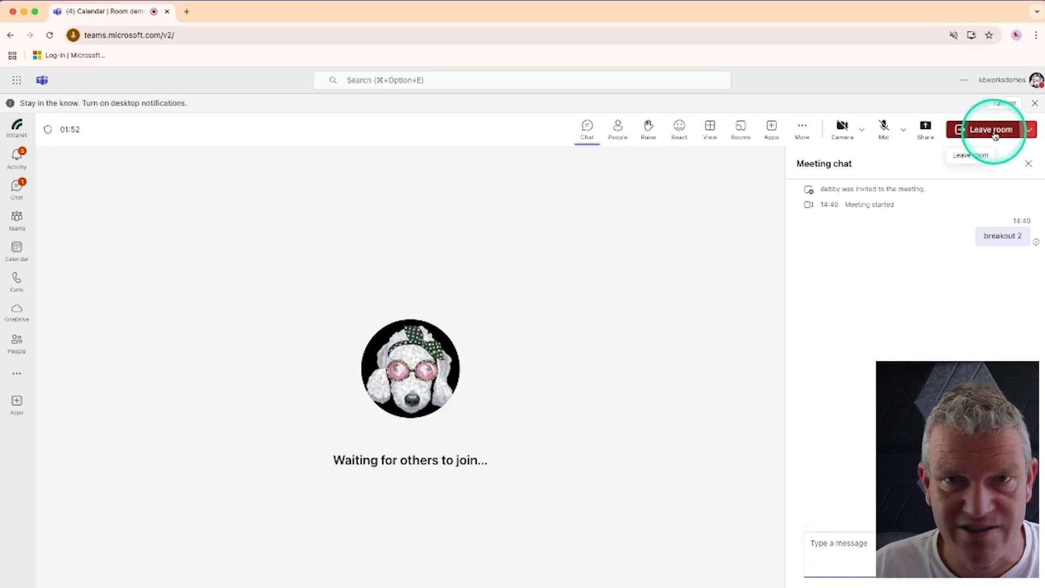
click(1030, 129)
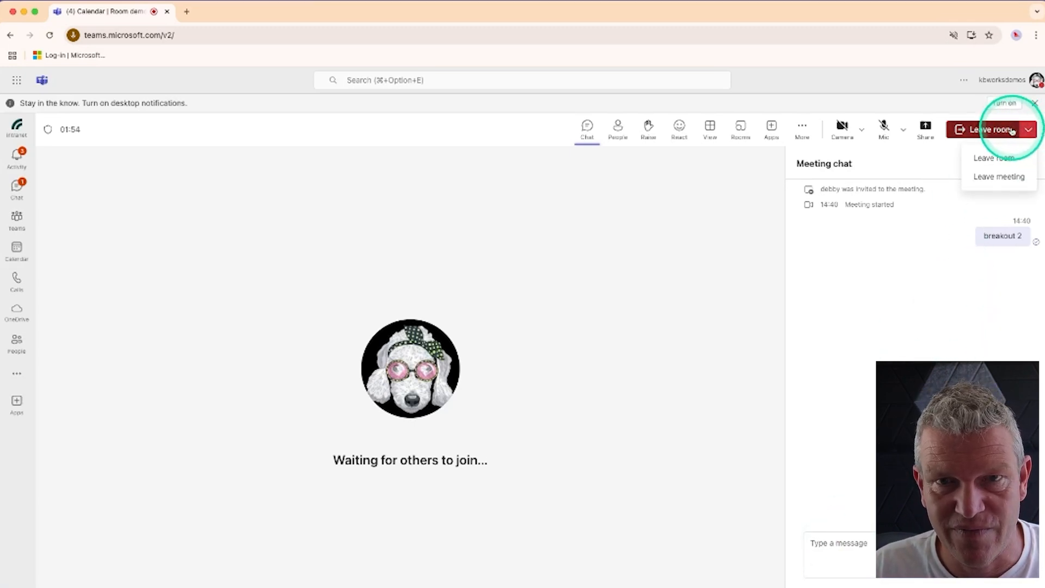
click(993, 158)
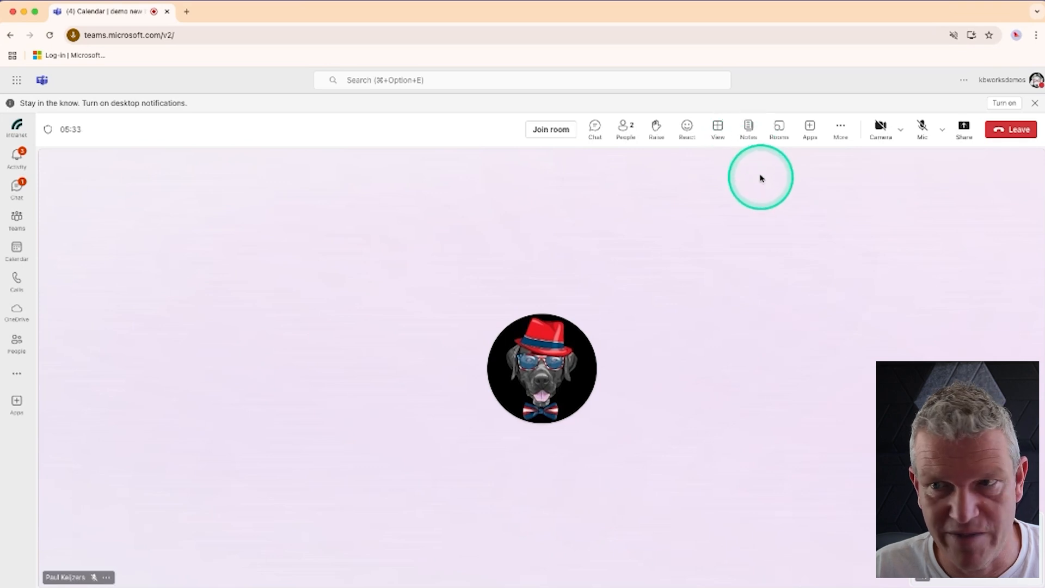
- From the main meeting's Rooms list, join Room demo brak 2 again
click(777, 126)
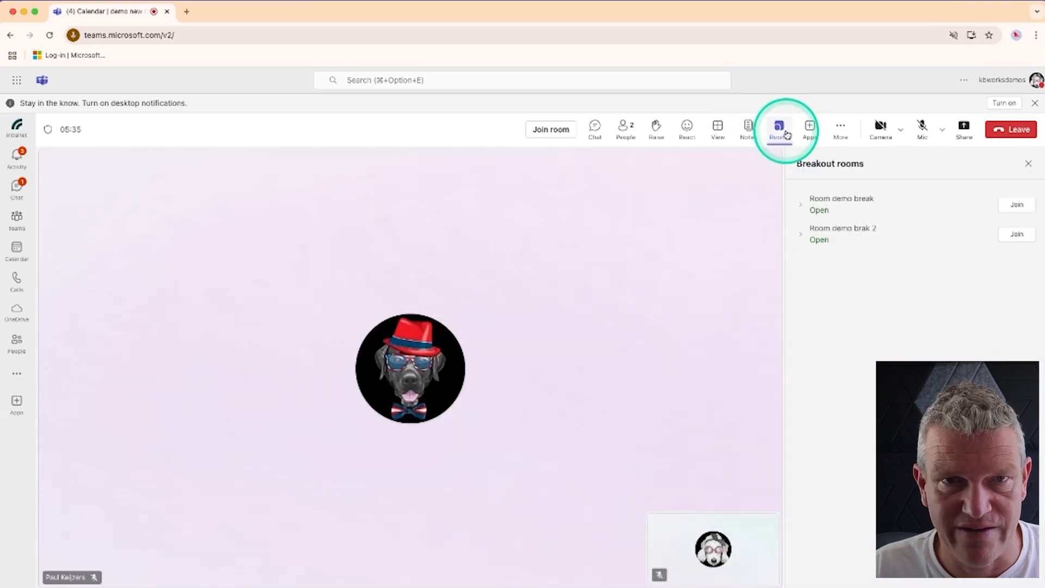
click(1016, 205)
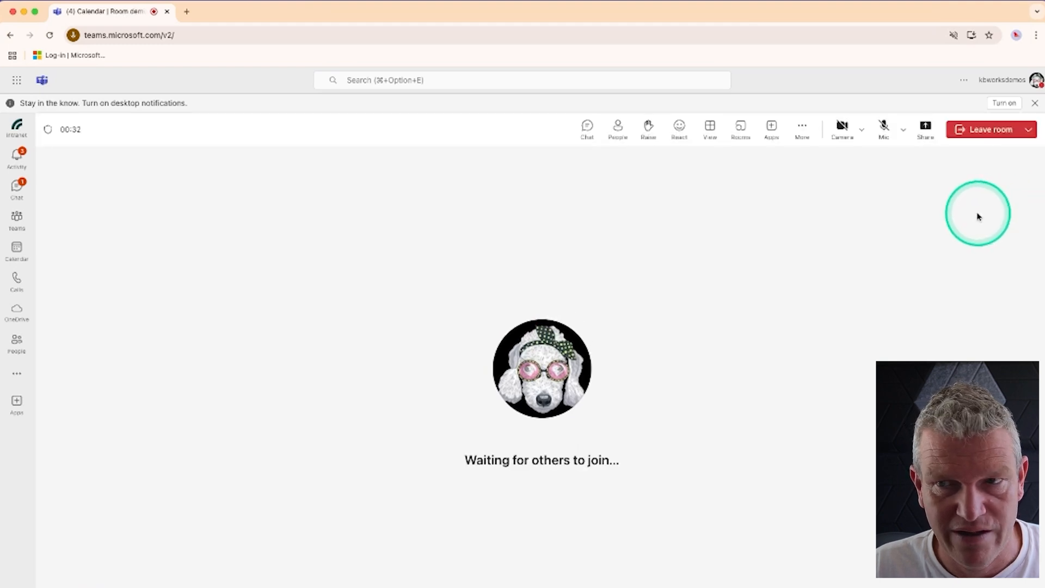
mouse_move(954, 259)
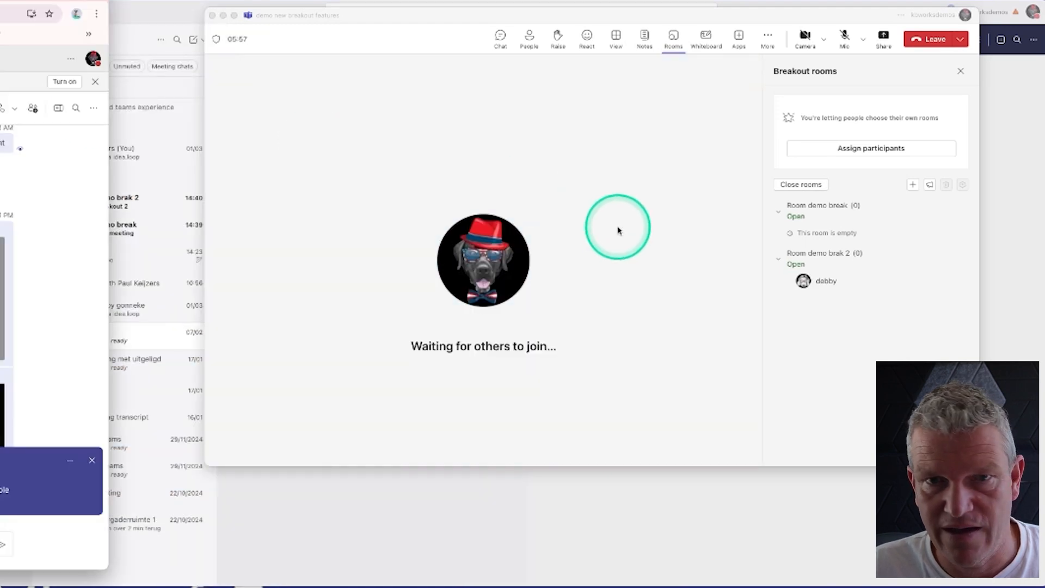
mouse_move(434, 475)
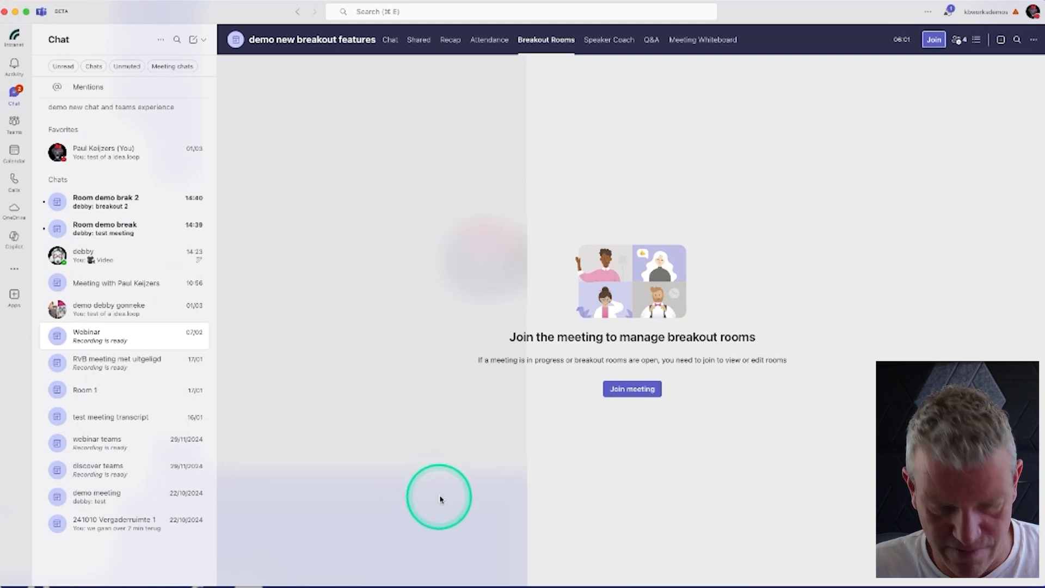
- Bring the organiser meeting forward and close all breakout rooms
click(630, 389)
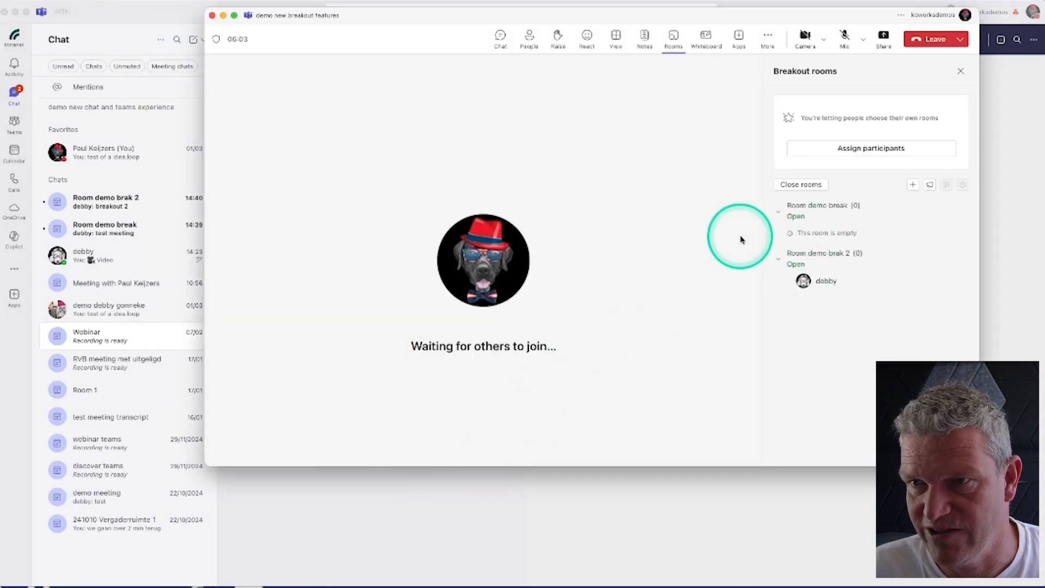
mouse_move(862, 261)
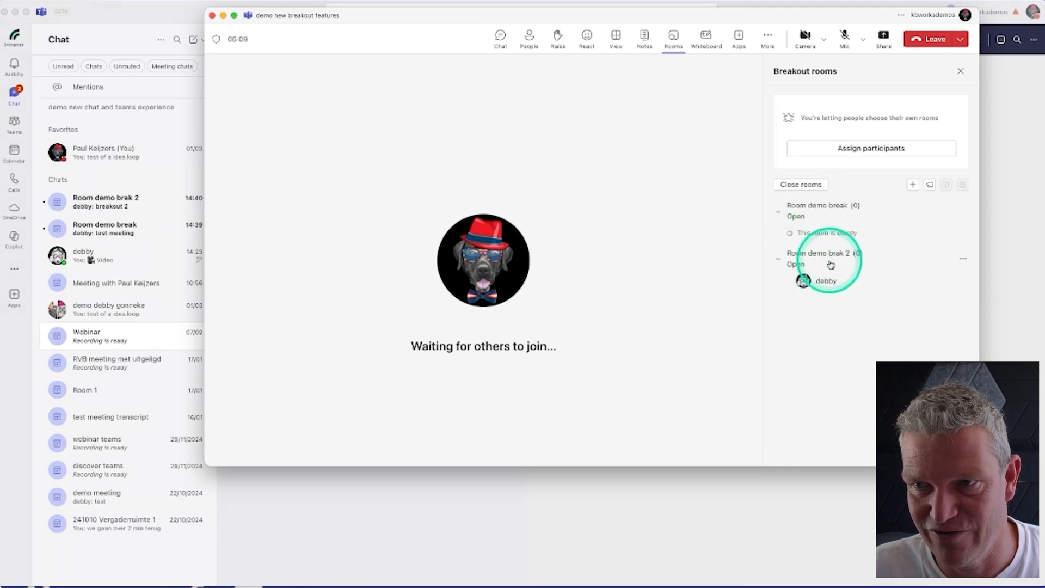
mouse_move(871, 273)
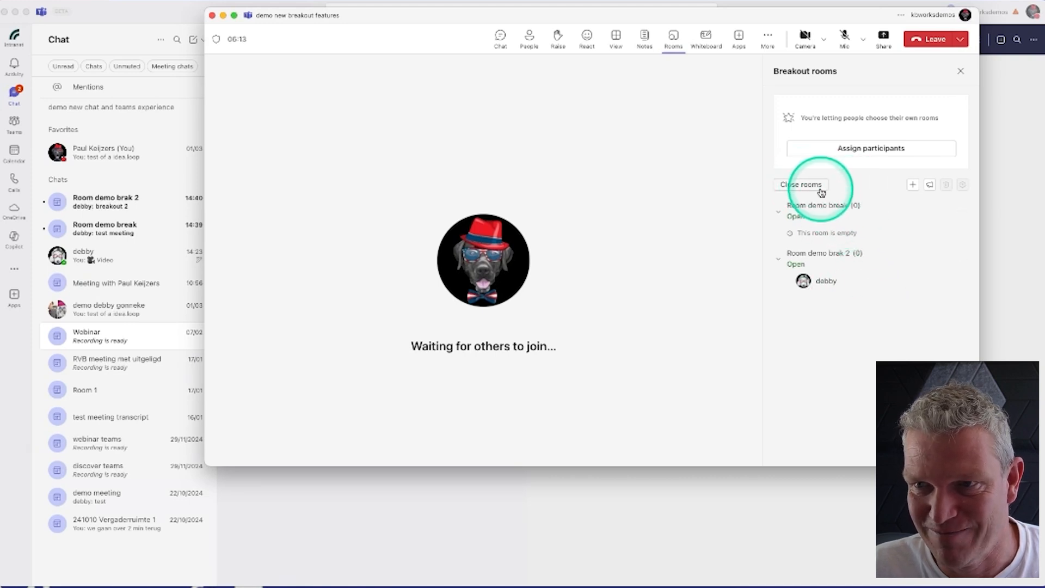
click(800, 184)
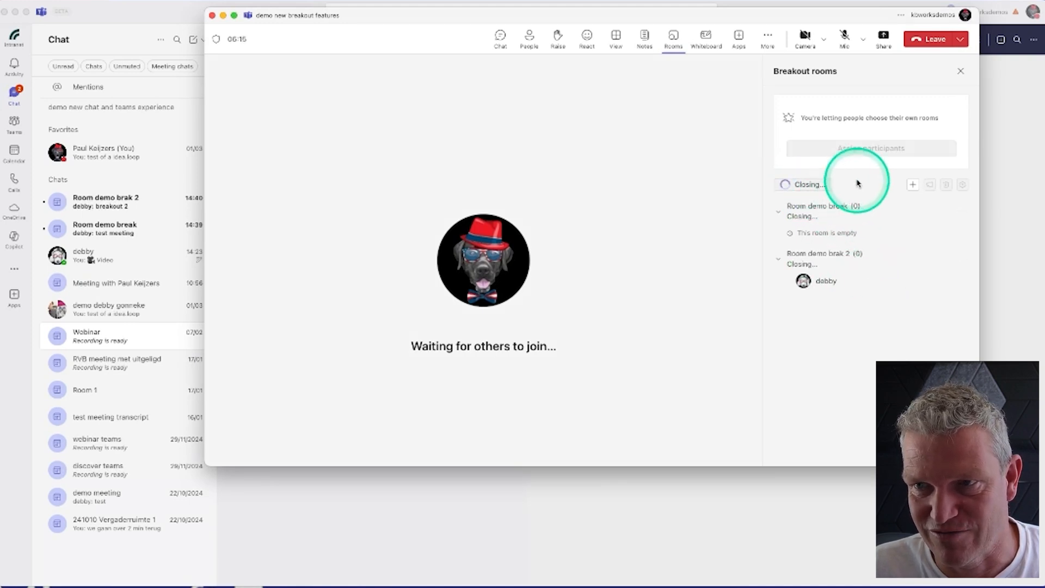
click(807, 184)
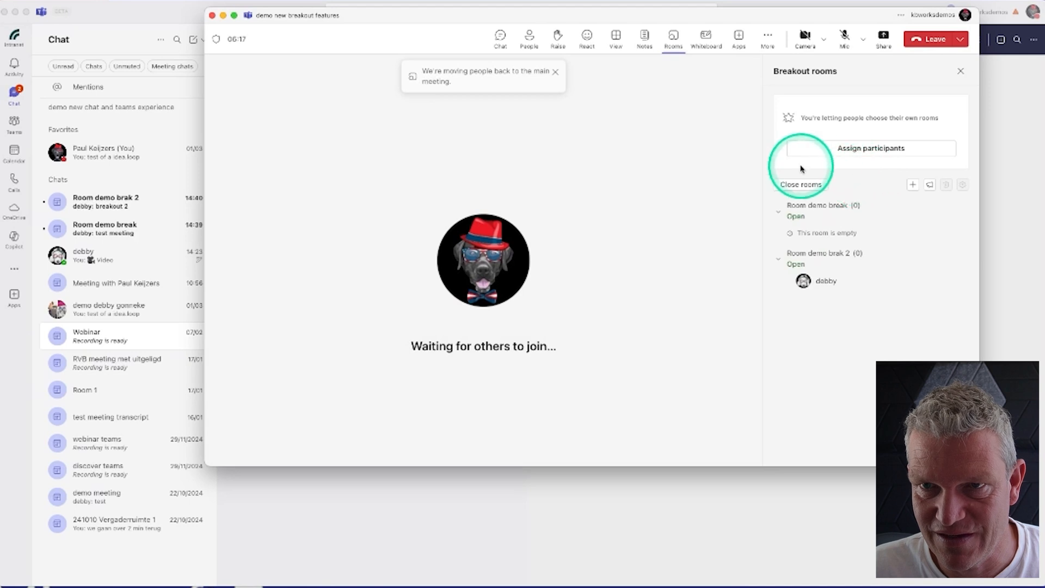
click(801, 184)
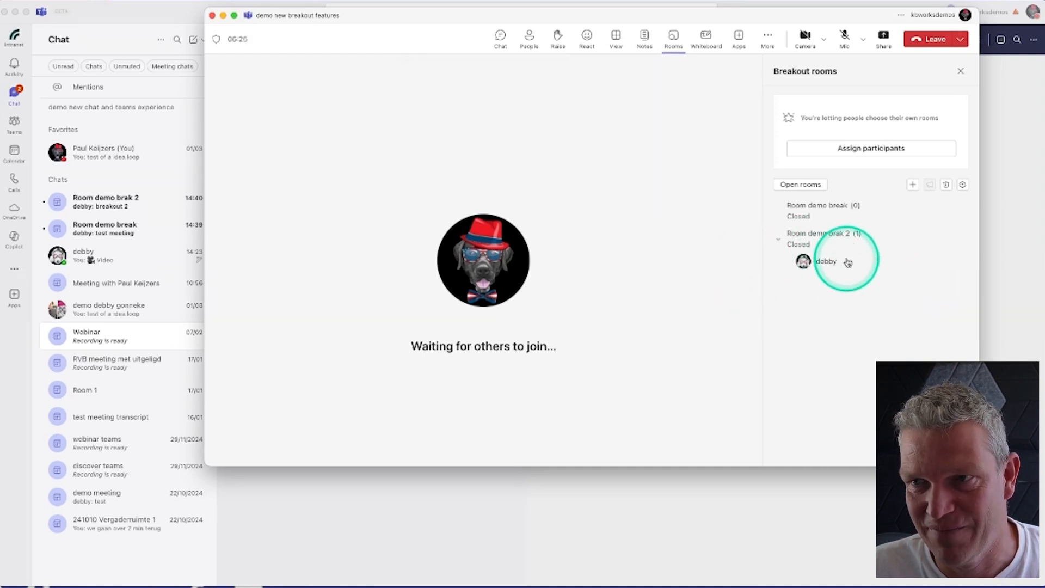
mouse_move(896, 69)
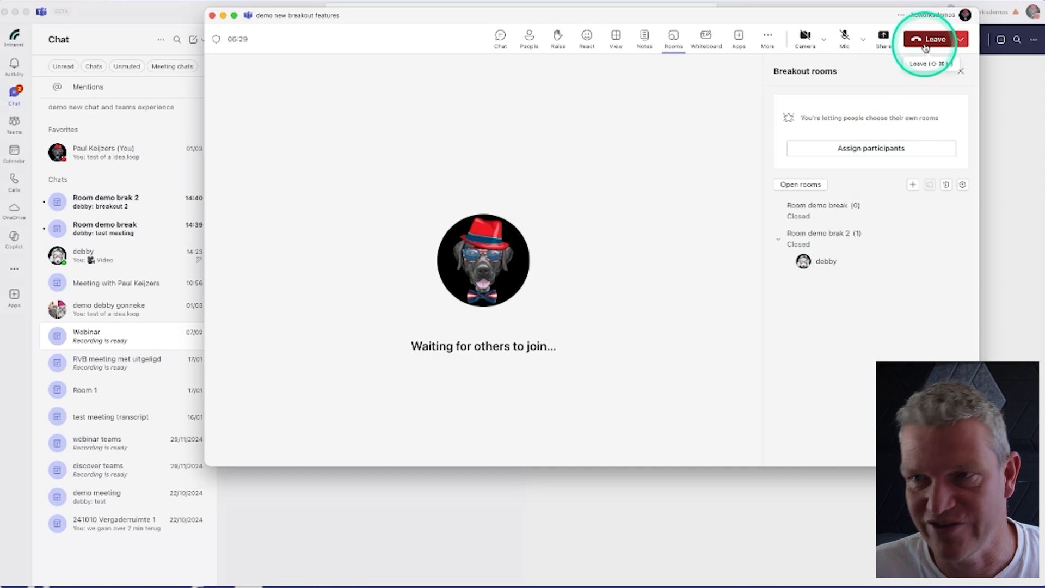
- Leave the meeting, dismiss the rating prompt, and view the Room demo break and Room demo brak 2 chats
click(930, 39)
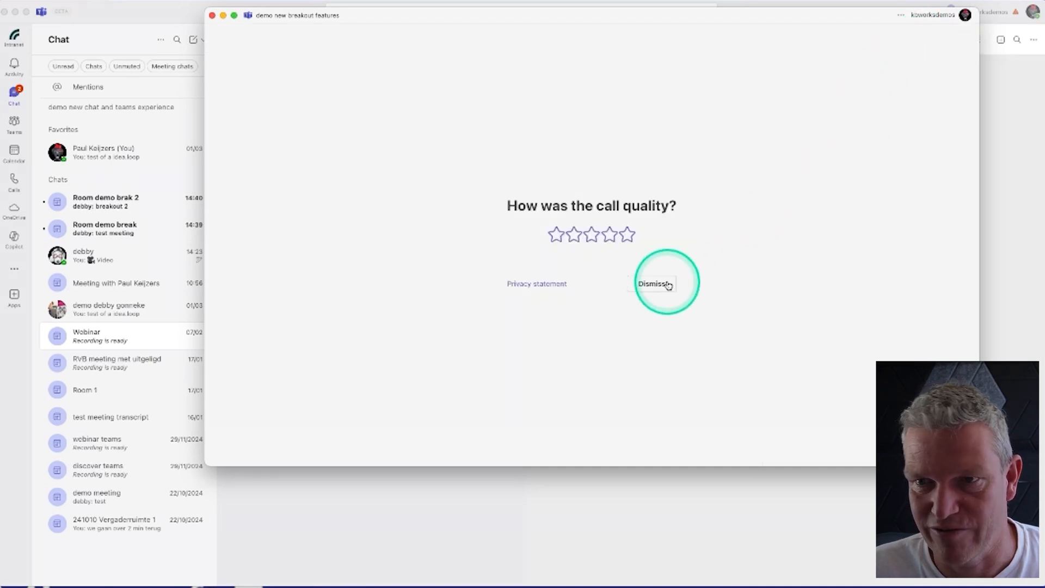
click(660, 283)
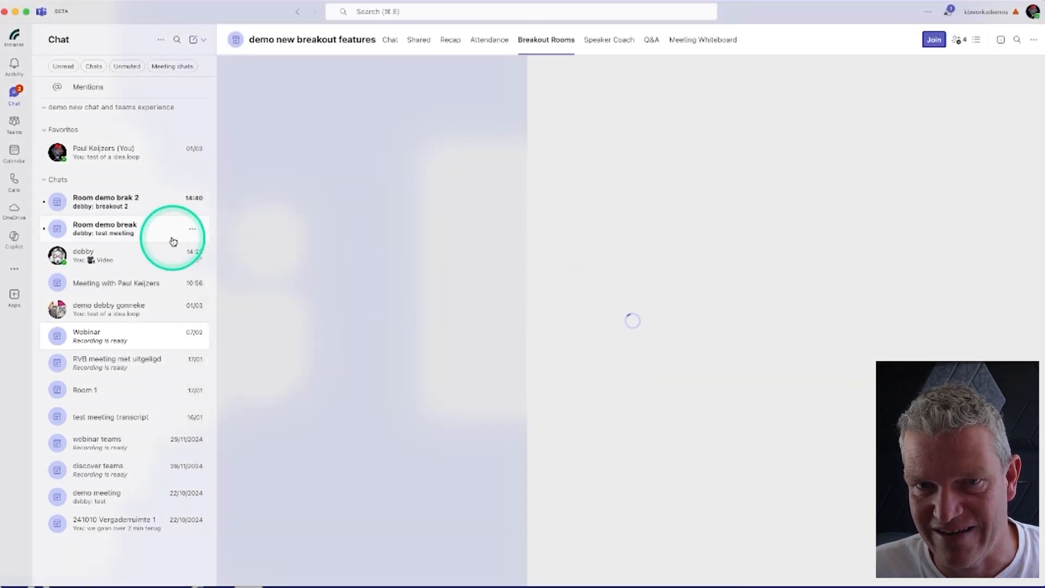
mouse_move(129, 229)
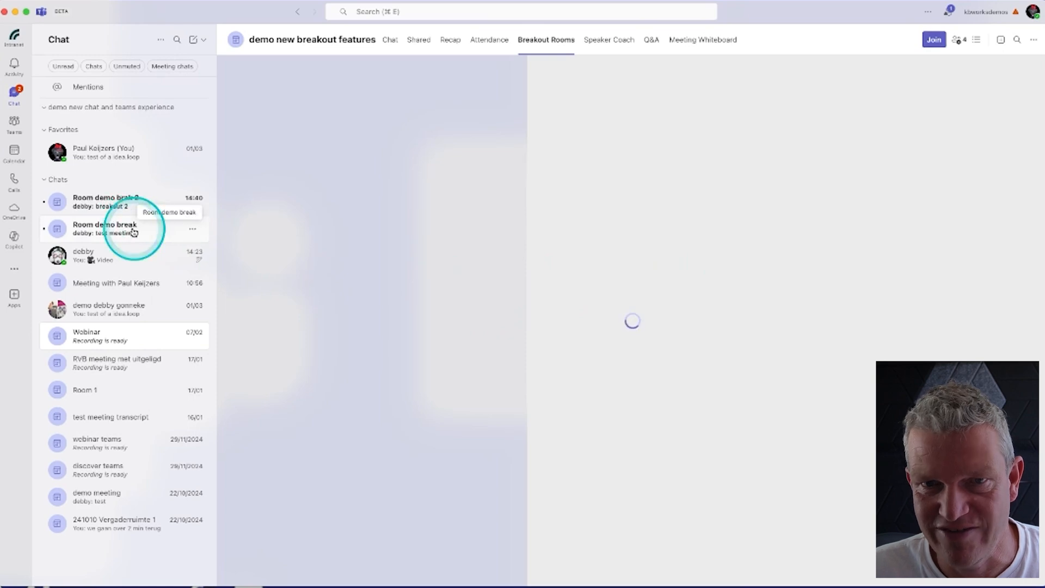
click(104, 228)
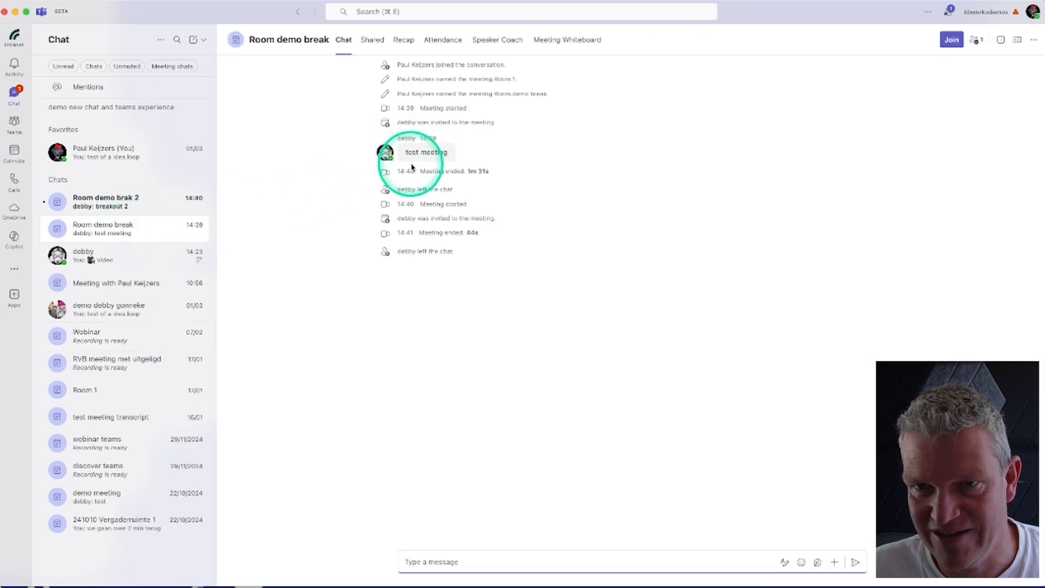
mouse_move(309, 231)
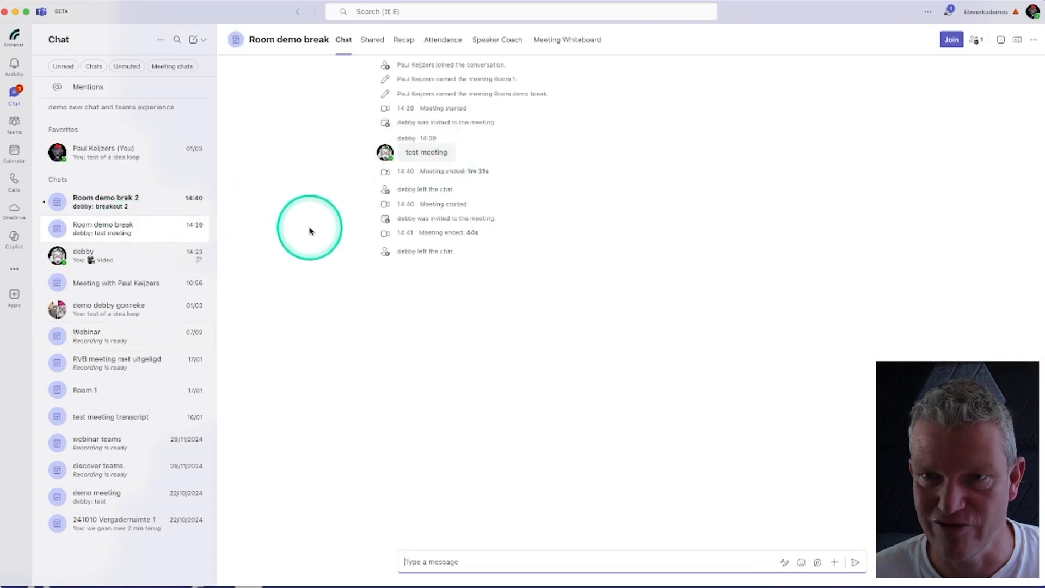
click(105, 201)
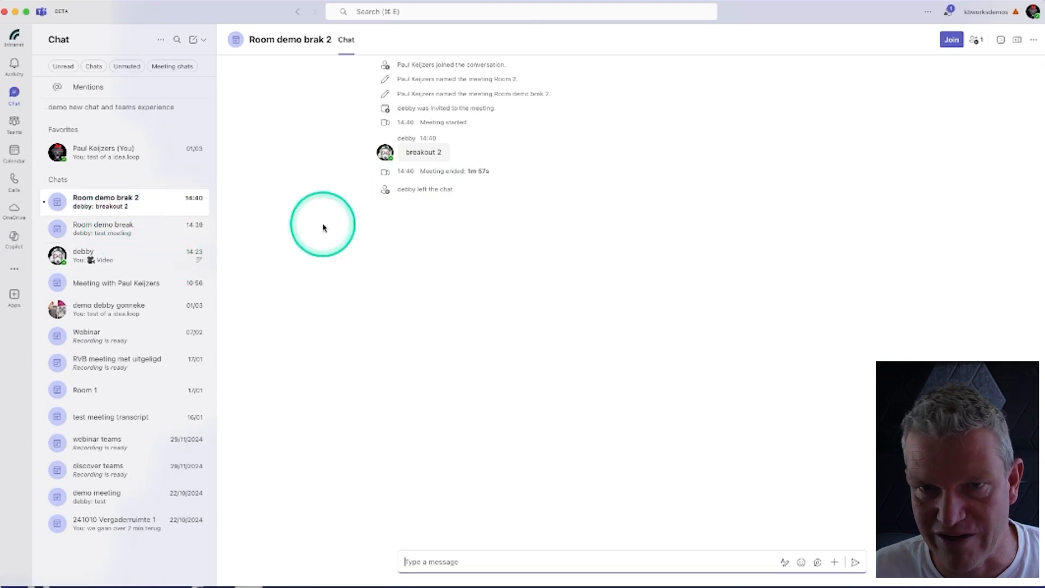